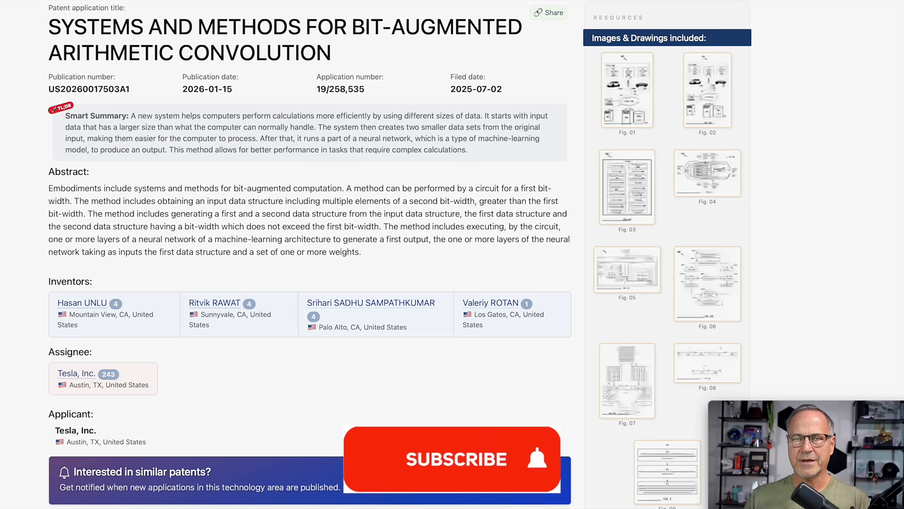
- Enlarge the Fig. 06 thumbnail to show the Fig. 2A 16-bit convolution flow diagram
click(452, 458)
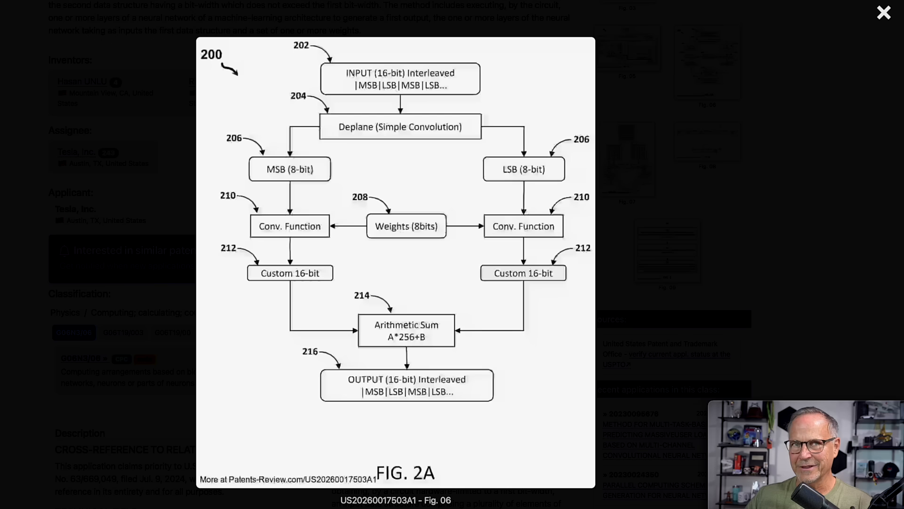
mouse_move(477, 101)
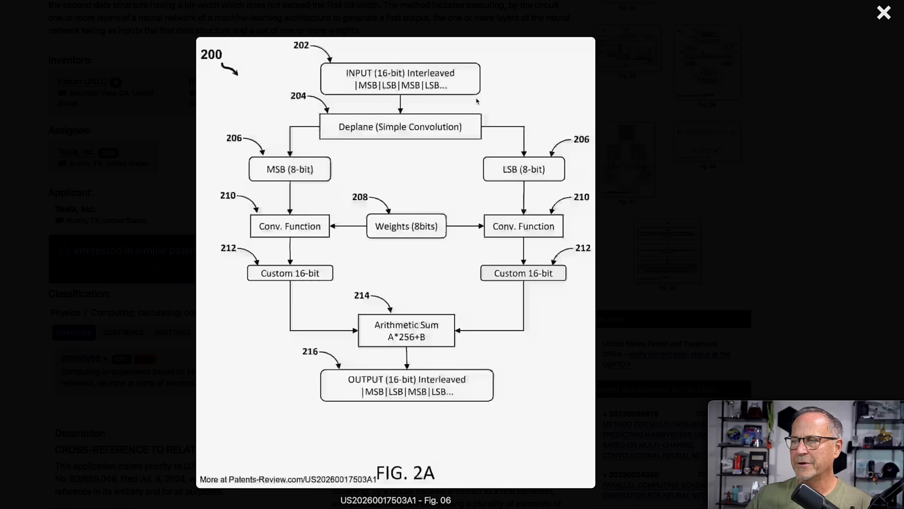
mouse_move(387, 136)
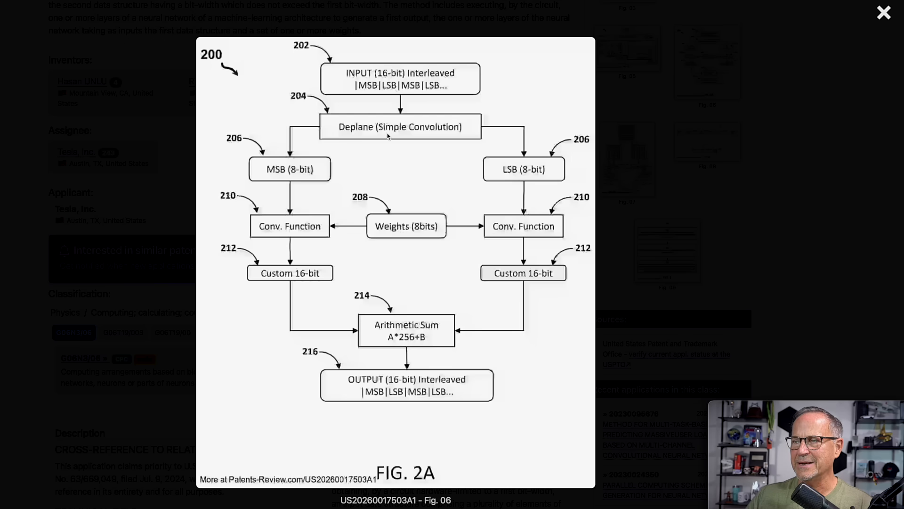
mouse_move(437, 128)
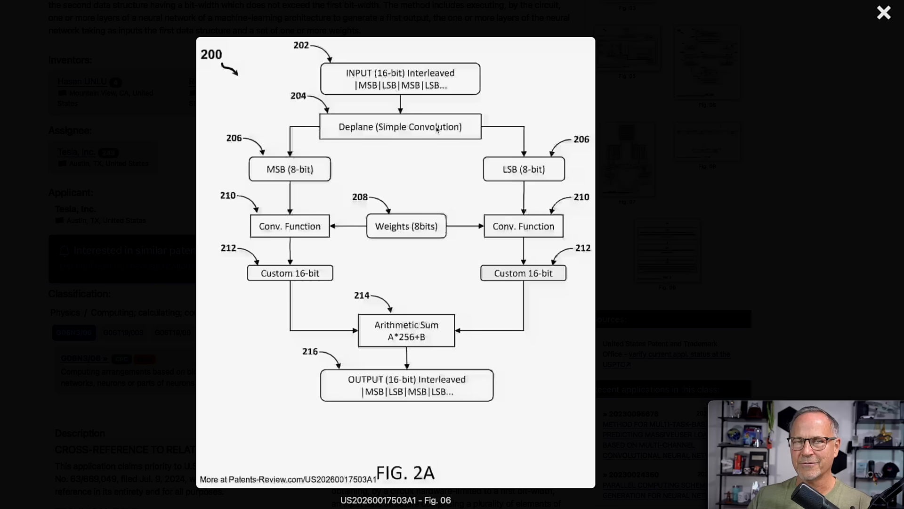
mouse_move(276, 216)
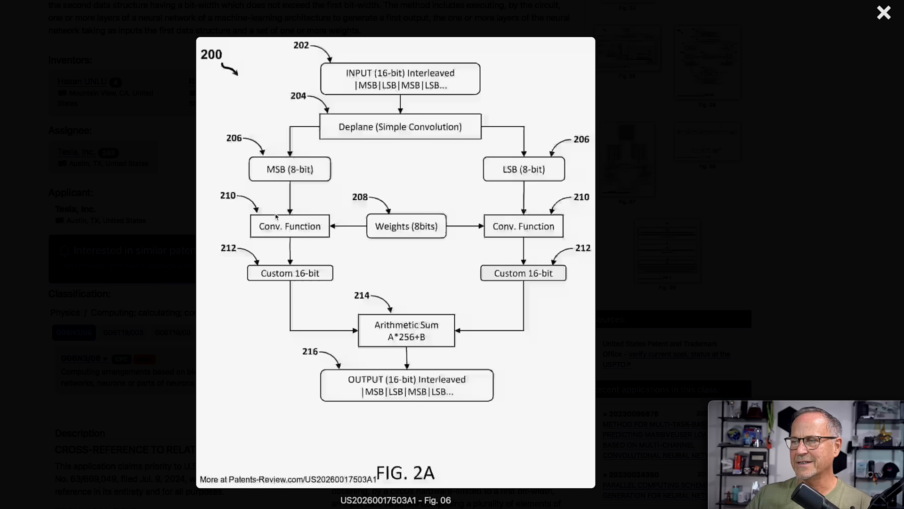
mouse_move(368, 271)
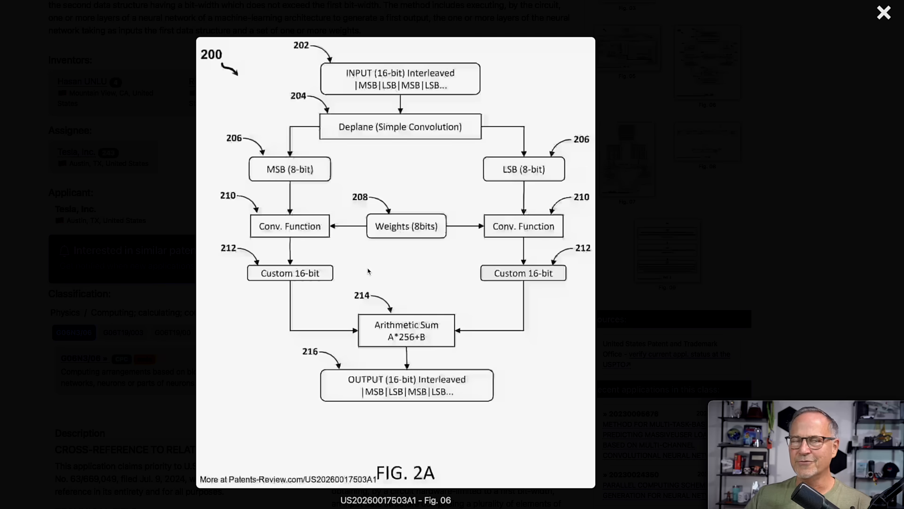
mouse_move(409, 280)
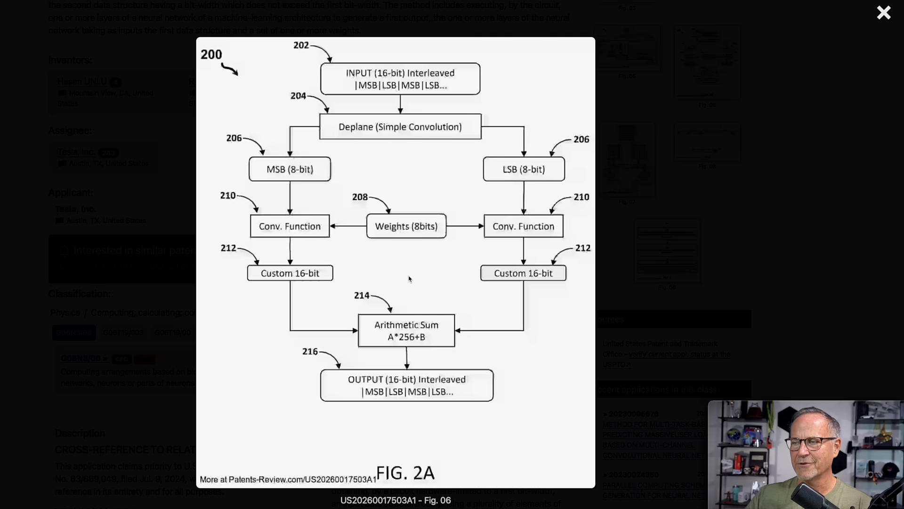
mouse_move(417, 334)
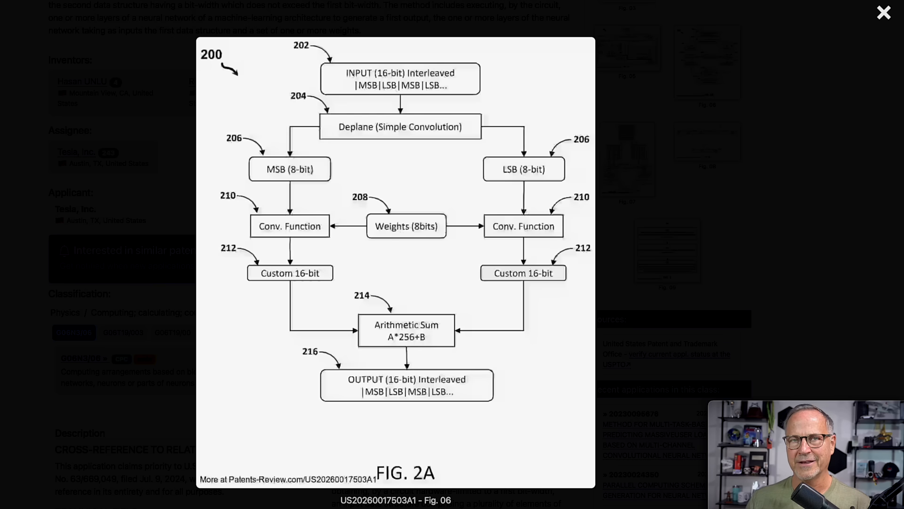
click(883, 13)
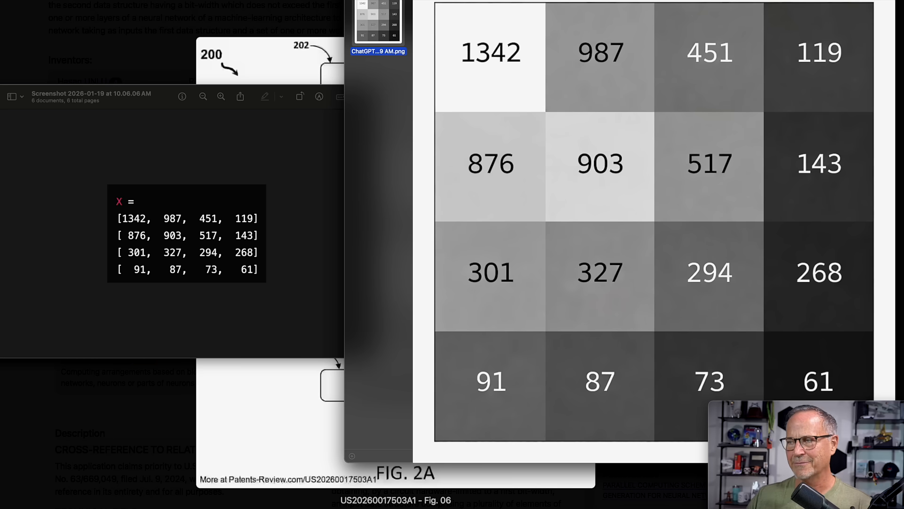
mouse_move(402, 142)
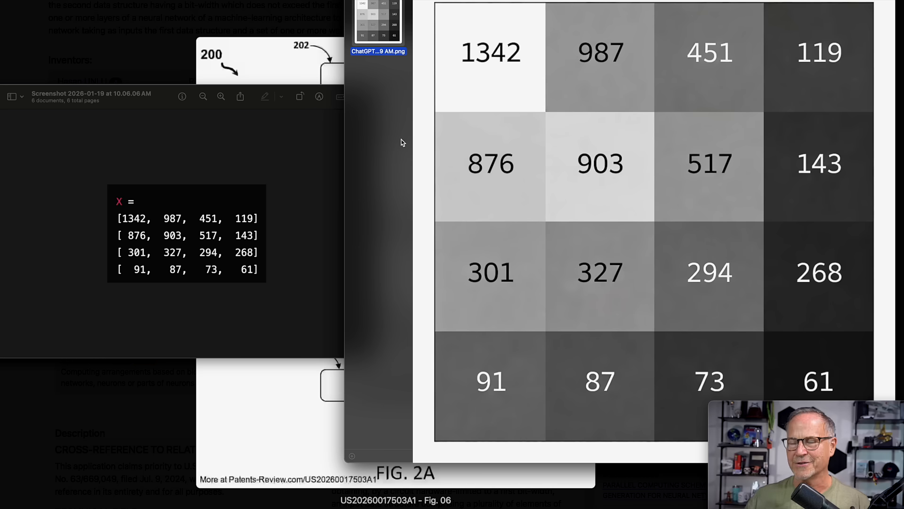
mouse_move(503, 67)
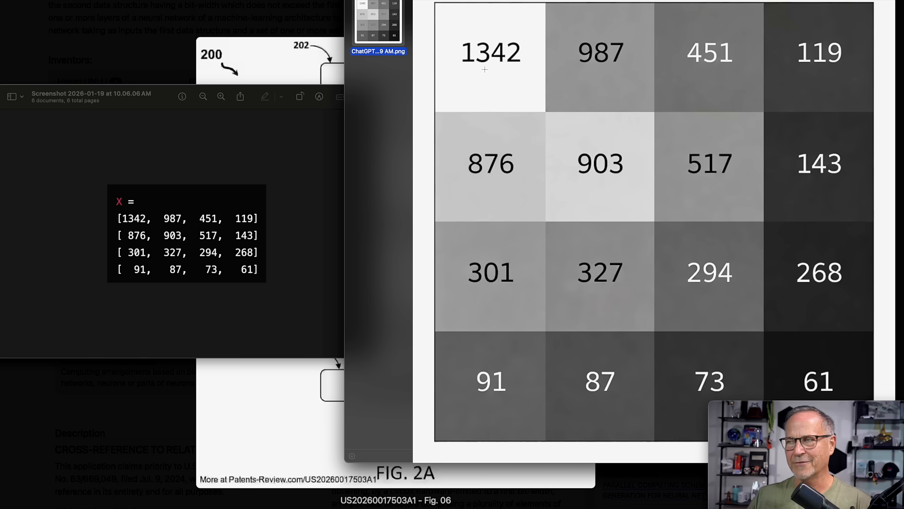
mouse_move(670, 200)
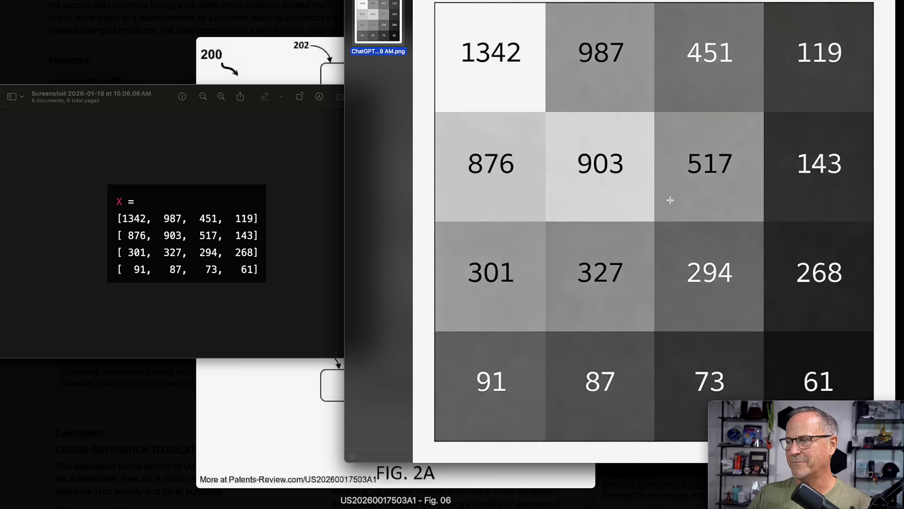
mouse_move(830, 202)
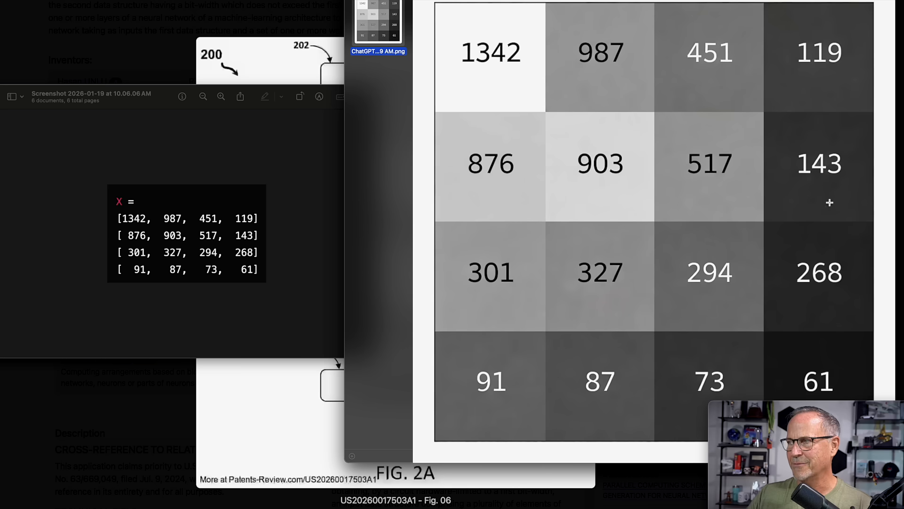
mouse_move(241, 309)
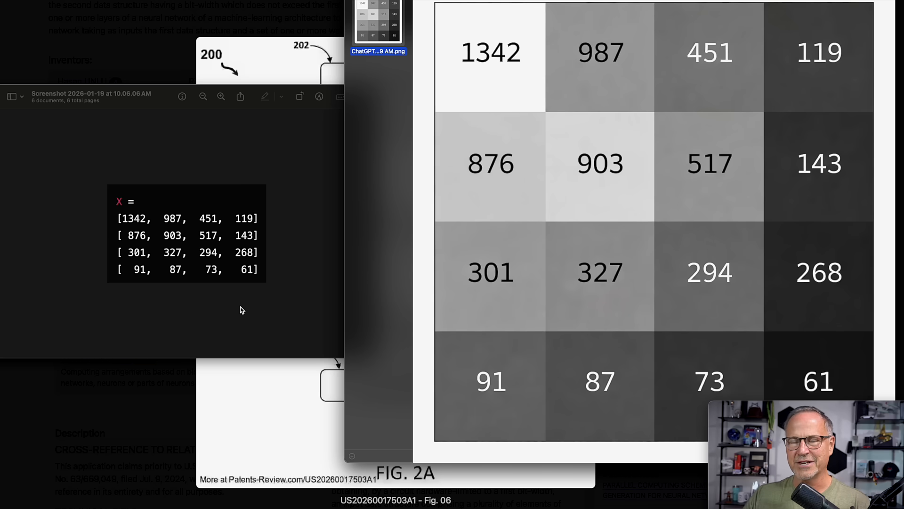
mouse_move(113, 229)
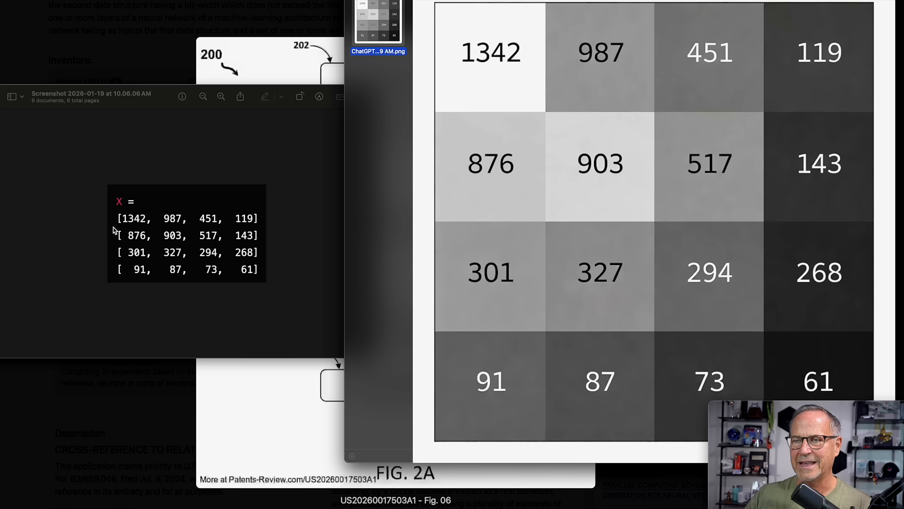
mouse_move(125, 329)
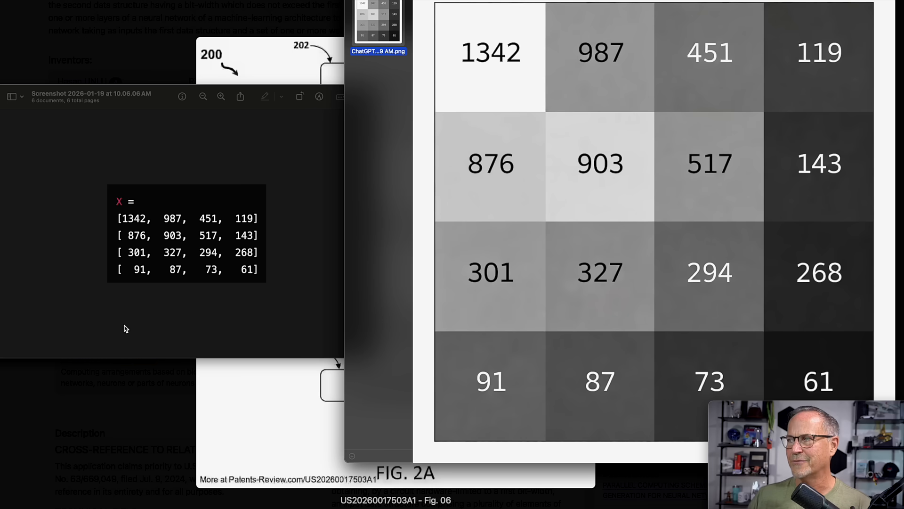
mouse_move(140, 218)
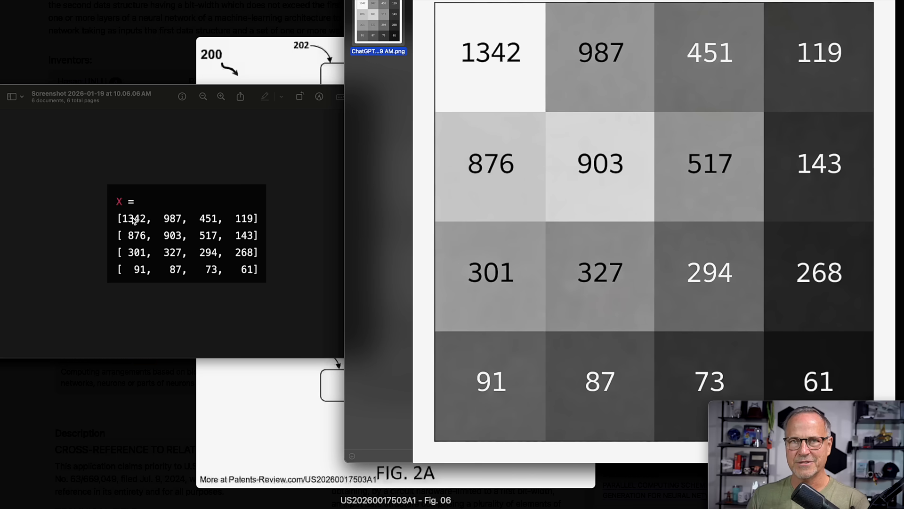
mouse_move(143, 277)
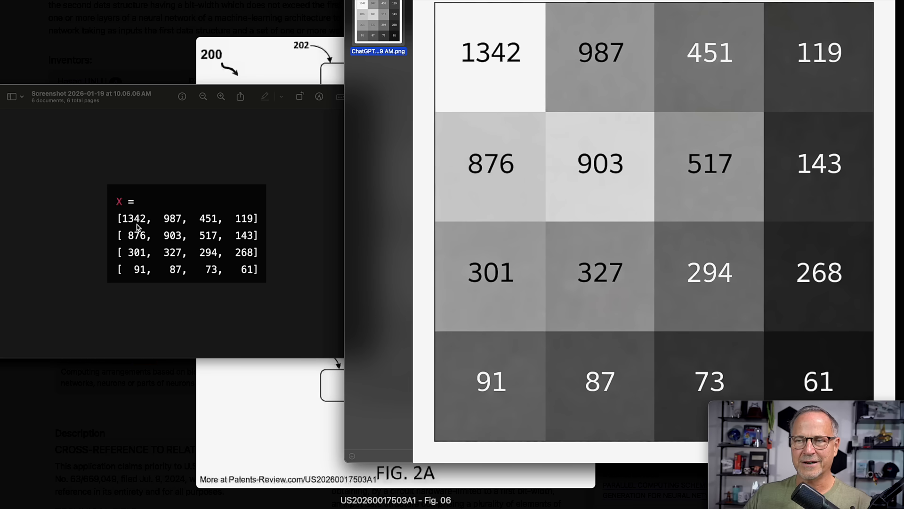
mouse_move(172, 230)
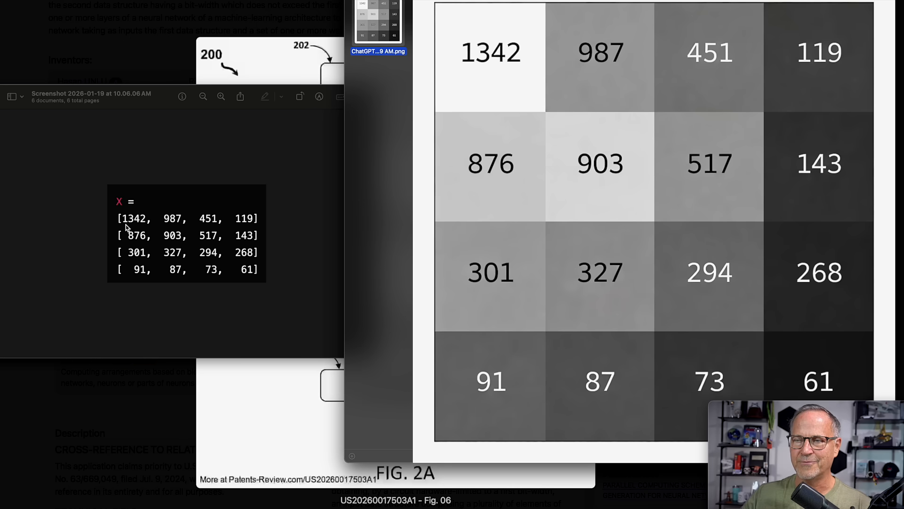
mouse_move(139, 225)
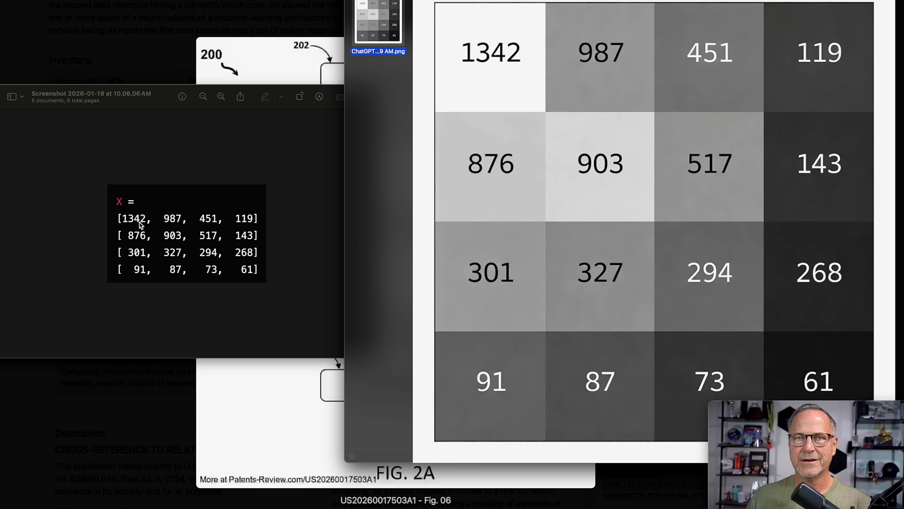
mouse_move(154, 233)
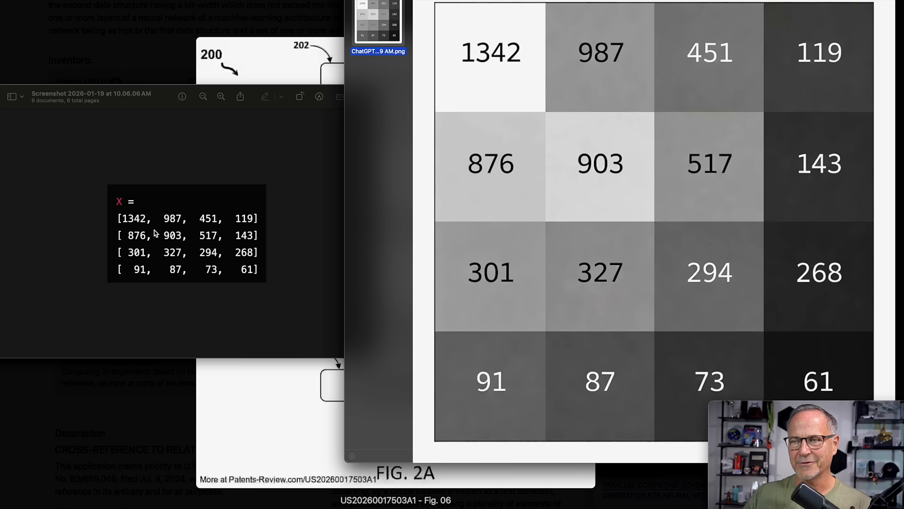
mouse_move(128, 225)
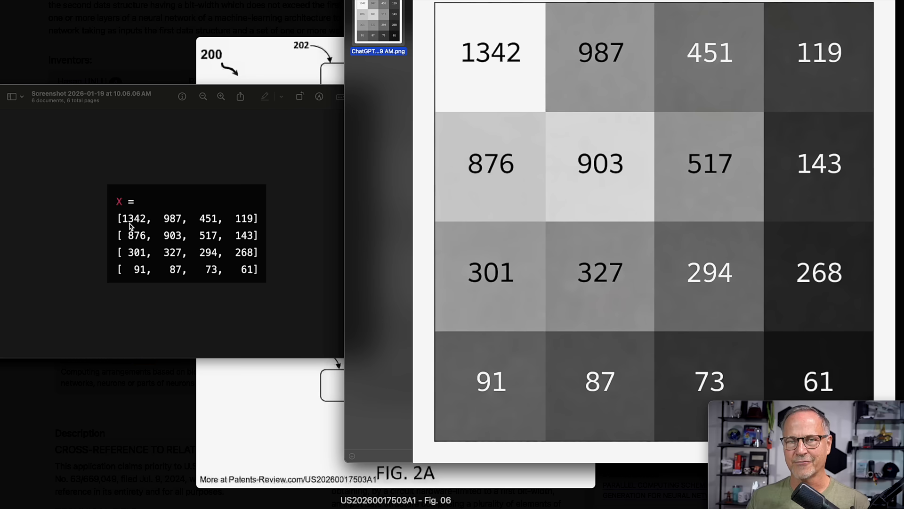
mouse_move(86, 262)
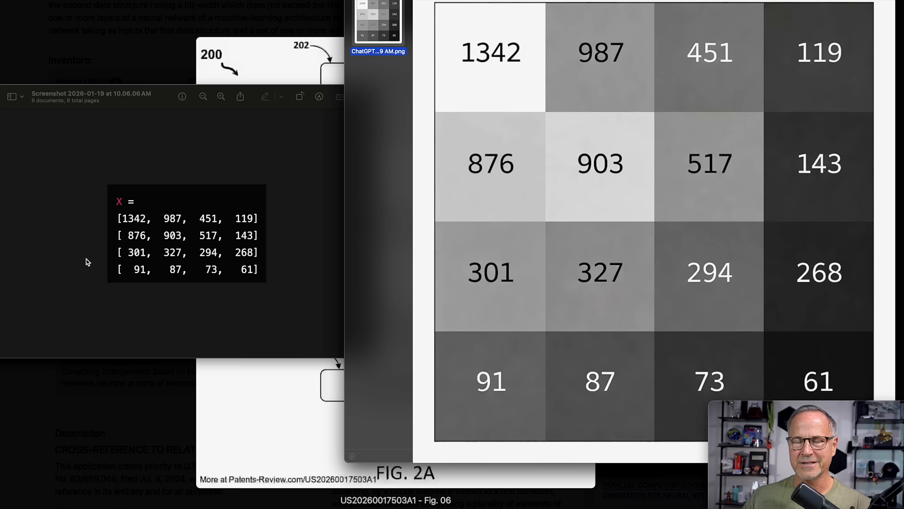
mouse_move(262, 277)
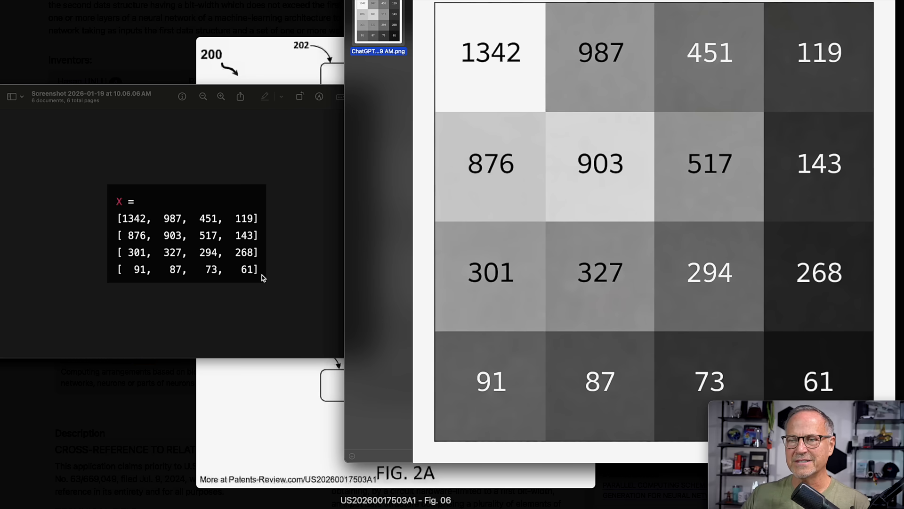
mouse_move(127, 225)
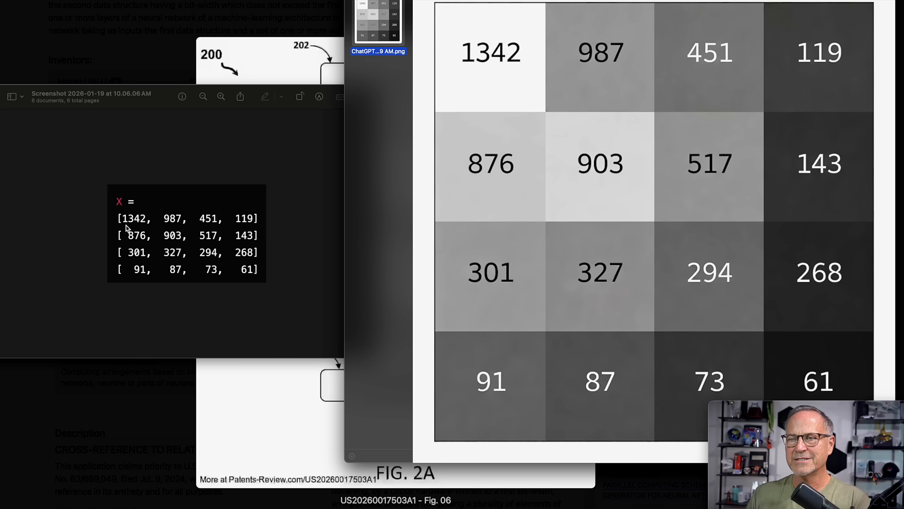
mouse_move(137, 223)
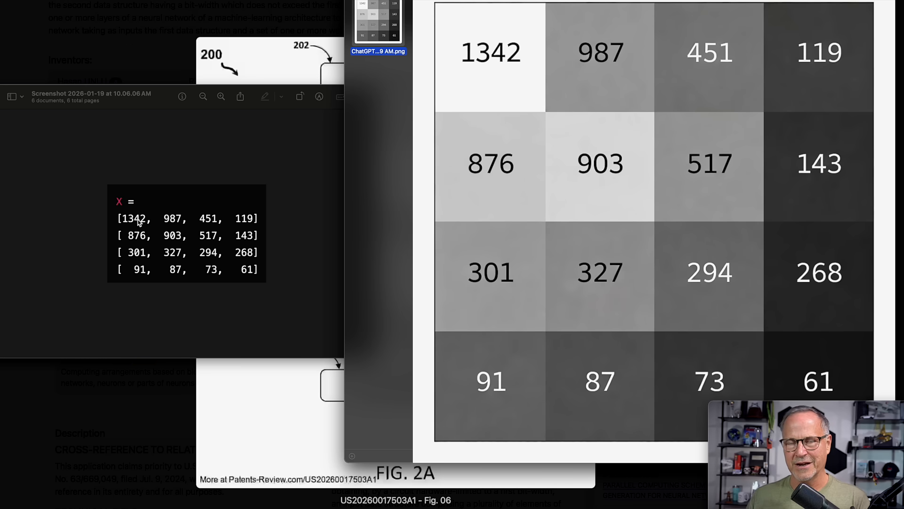
mouse_move(110, 222)
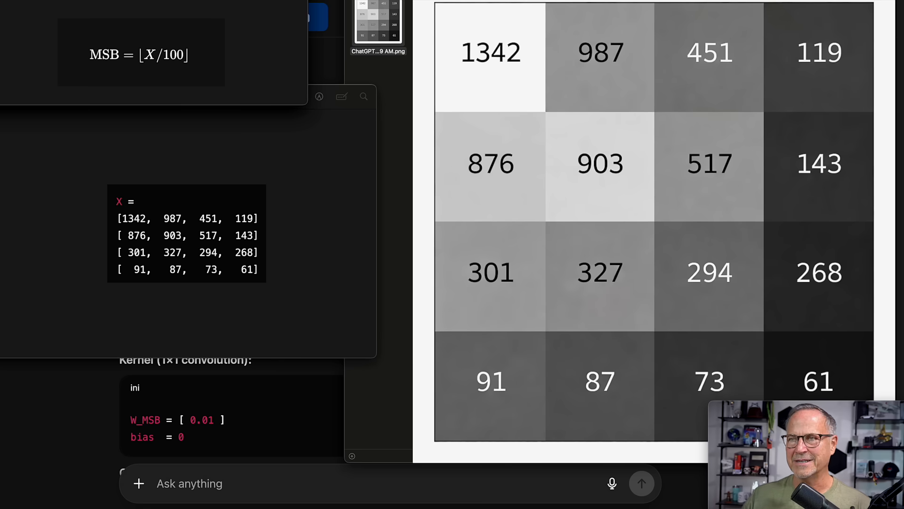
mouse_move(165, 74)
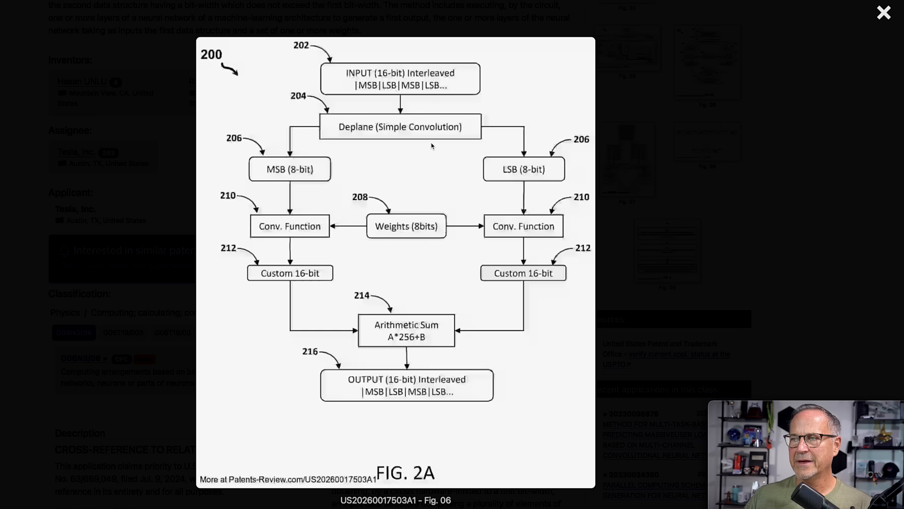
mouse_move(427, 118)
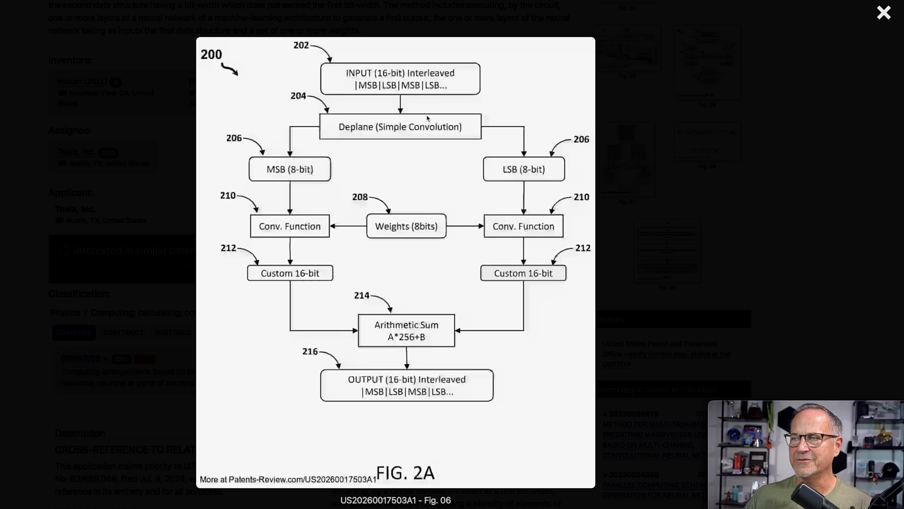
click(883, 12)
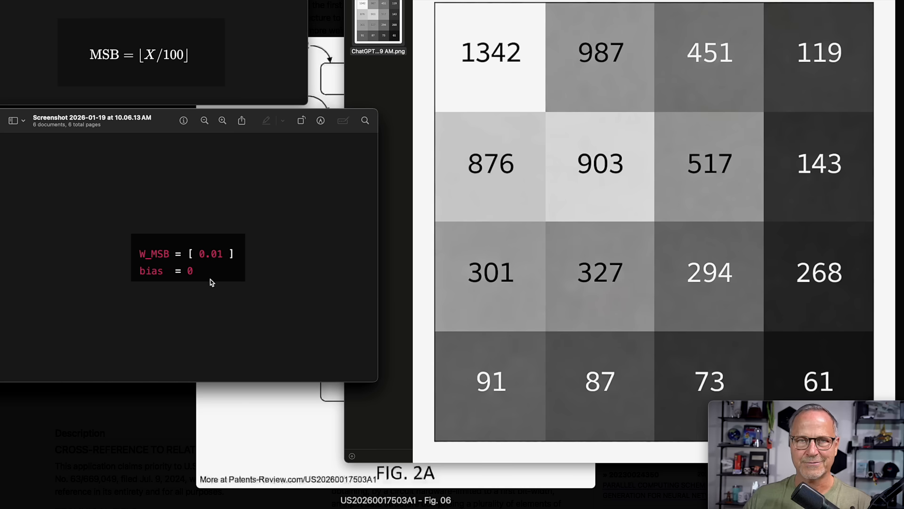
mouse_move(208, 221)
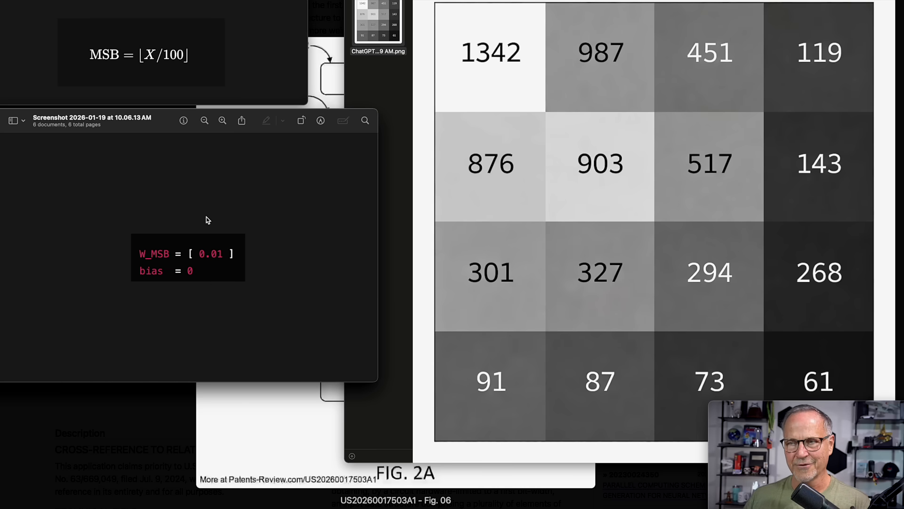
mouse_move(218, 265)
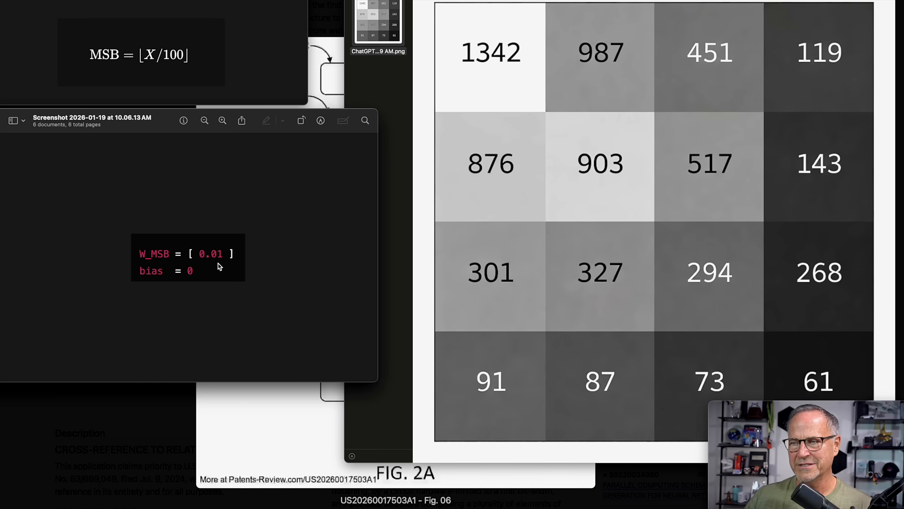
mouse_move(206, 94)
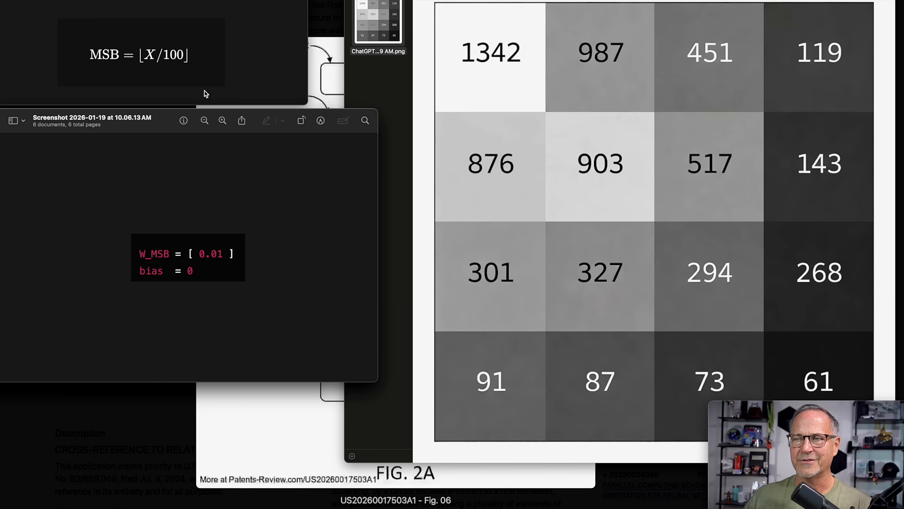
mouse_move(202, 74)
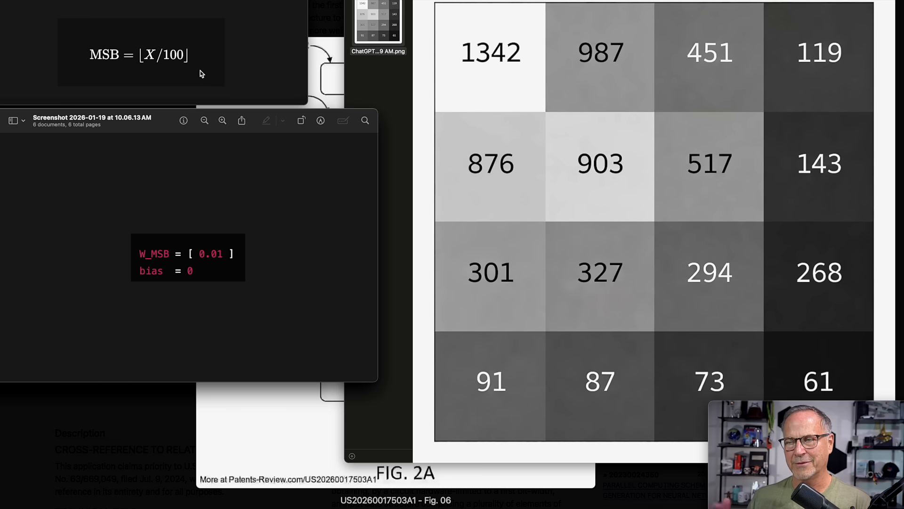
mouse_move(192, 291)
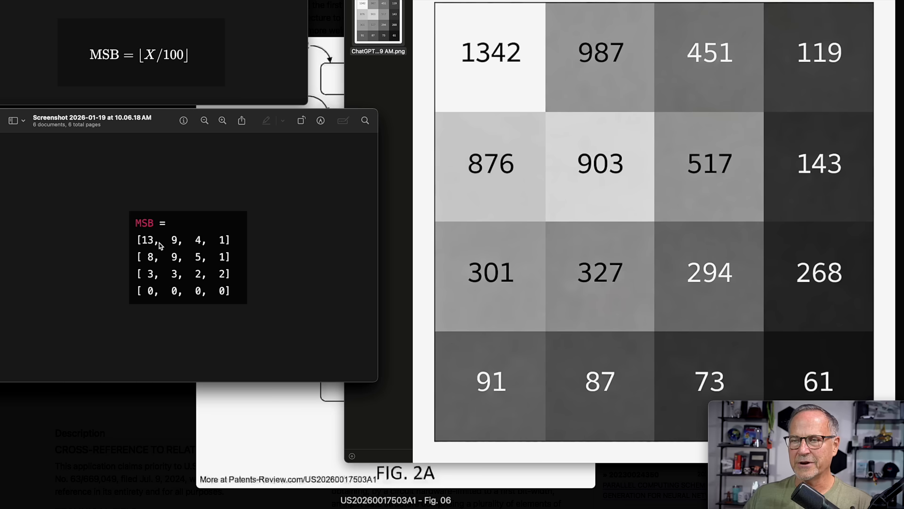
mouse_move(332, 239)
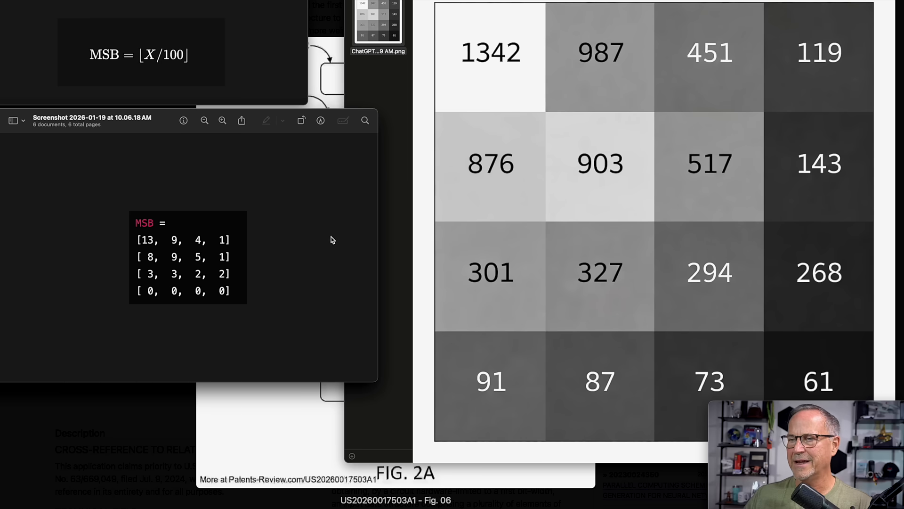
mouse_move(225, 265)
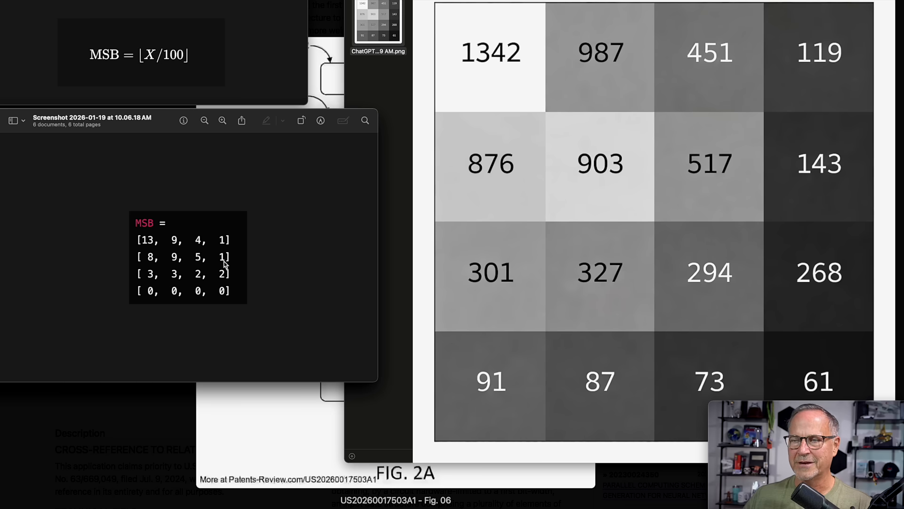
mouse_move(504, 389)
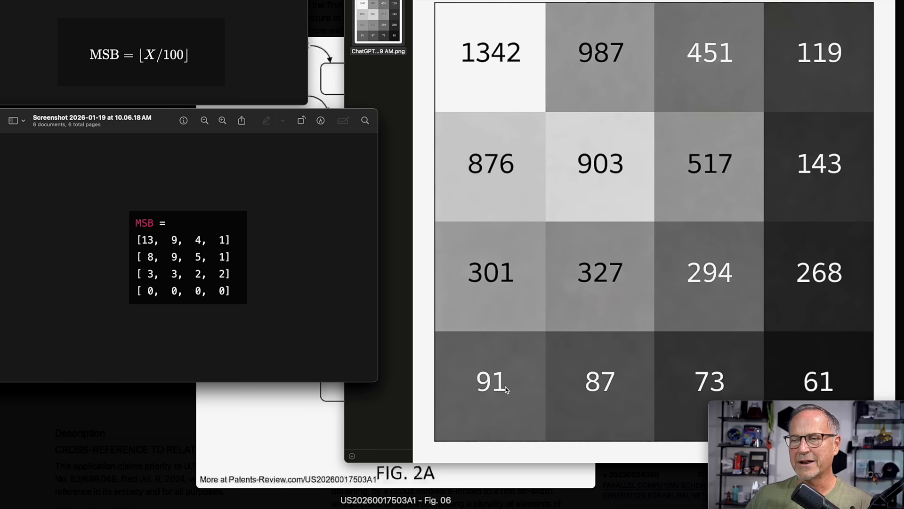
mouse_move(290, 323)
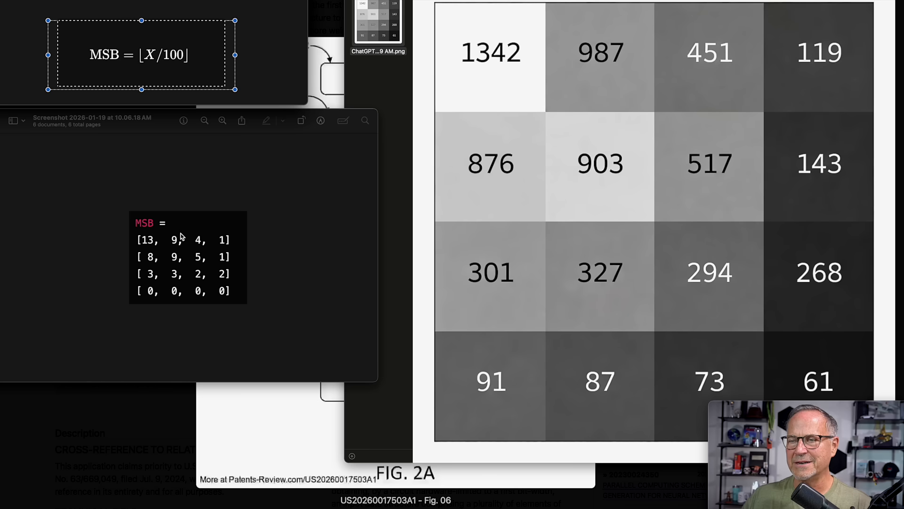
mouse_move(74, 306)
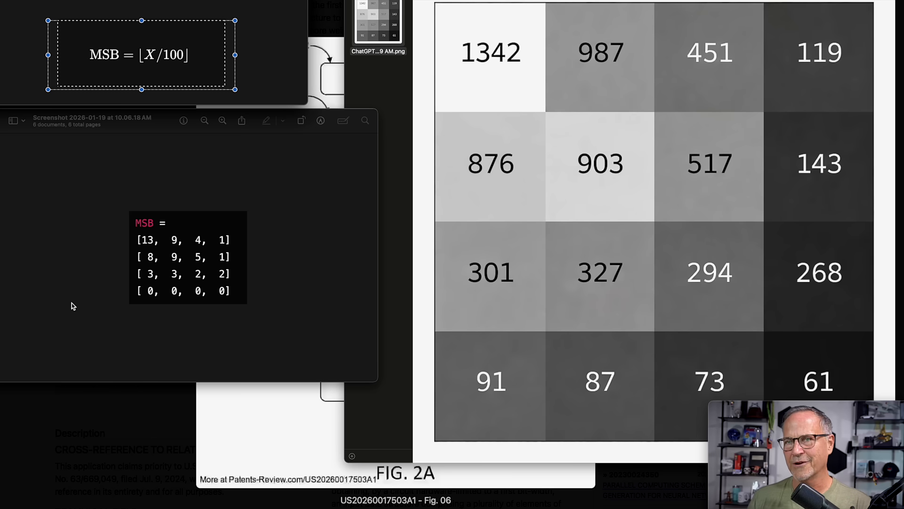
mouse_move(152, 241)
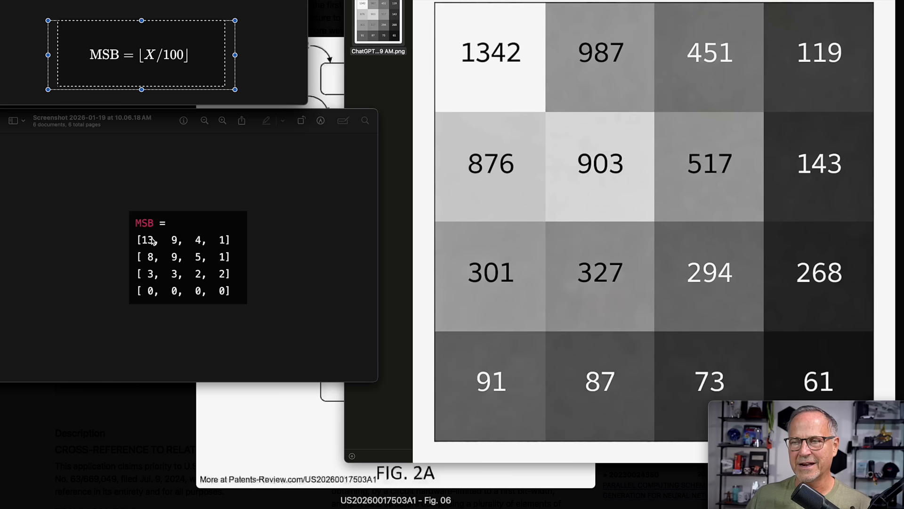
mouse_move(152, 241)
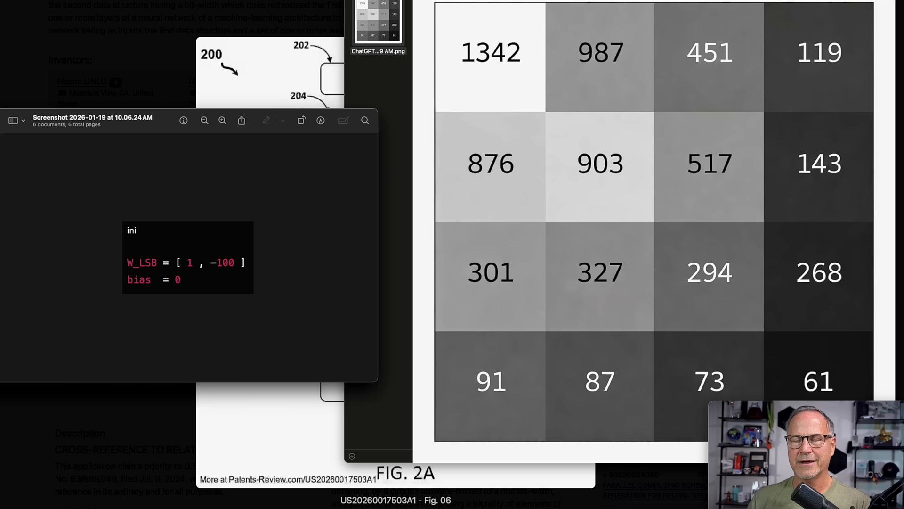
mouse_move(224, 344)
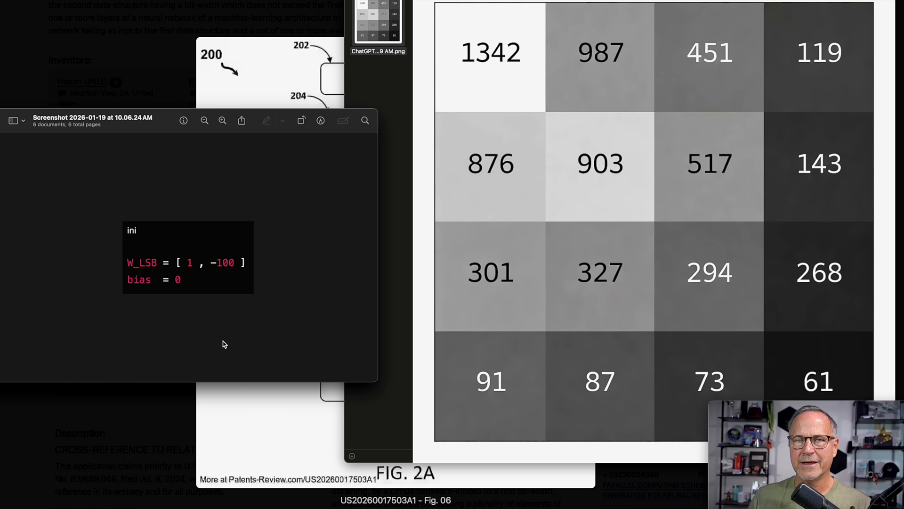
mouse_move(193, 272)
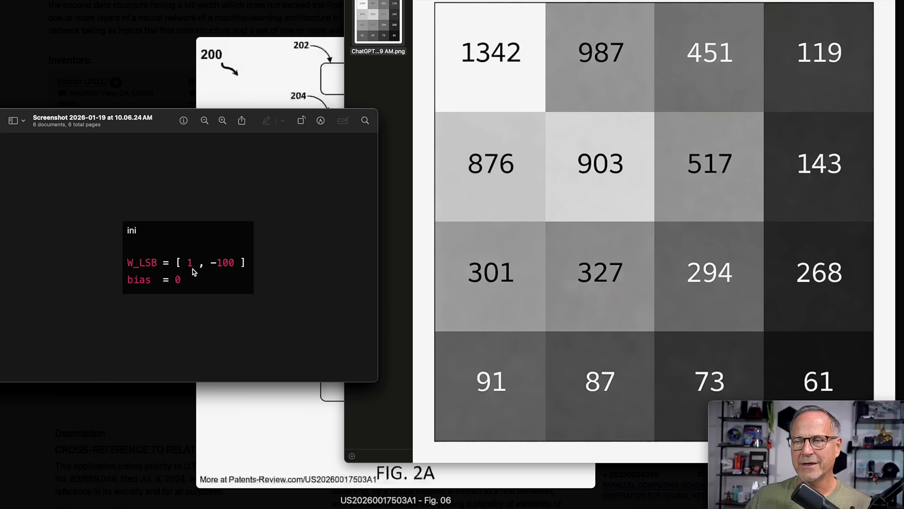
mouse_move(234, 278)
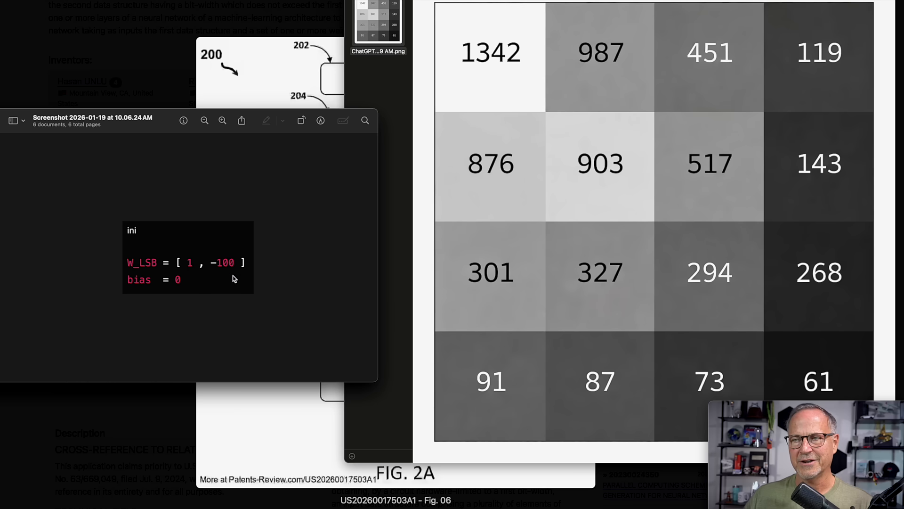
mouse_move(488, 58)
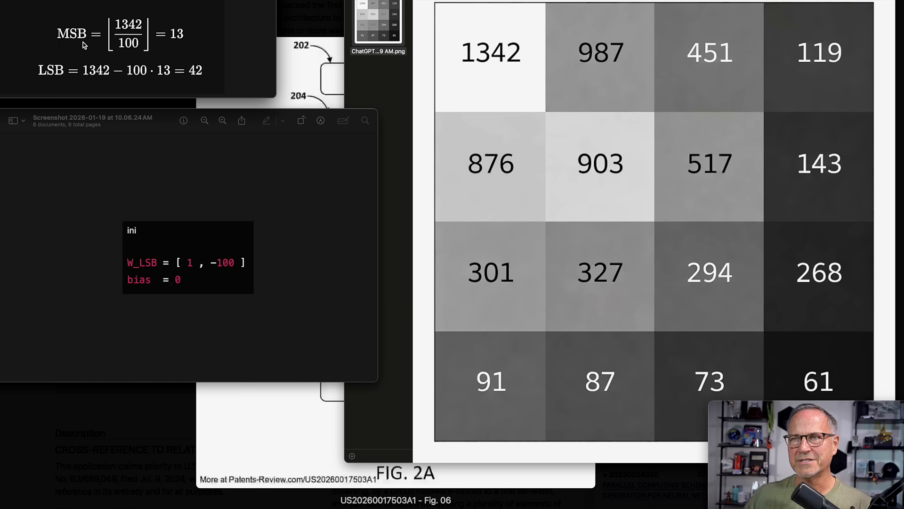
mouse_move(134, 45)
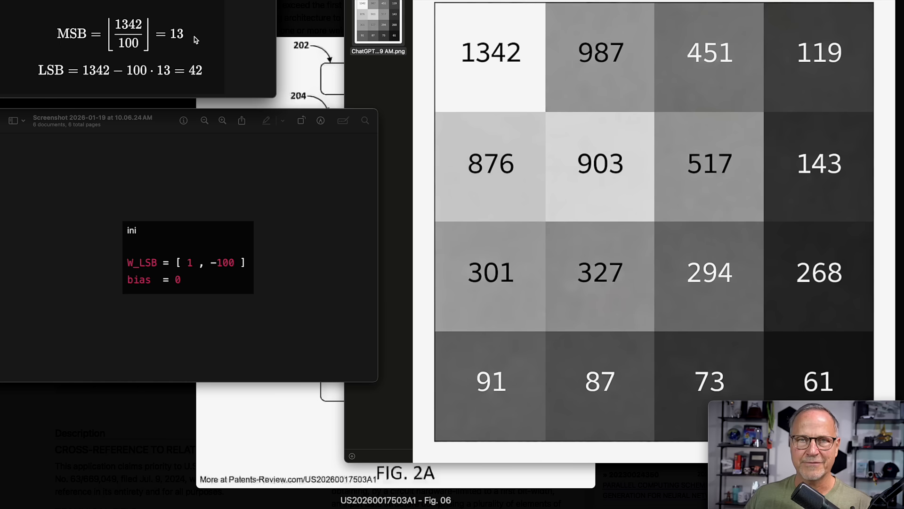
mouse_move(191, 41)
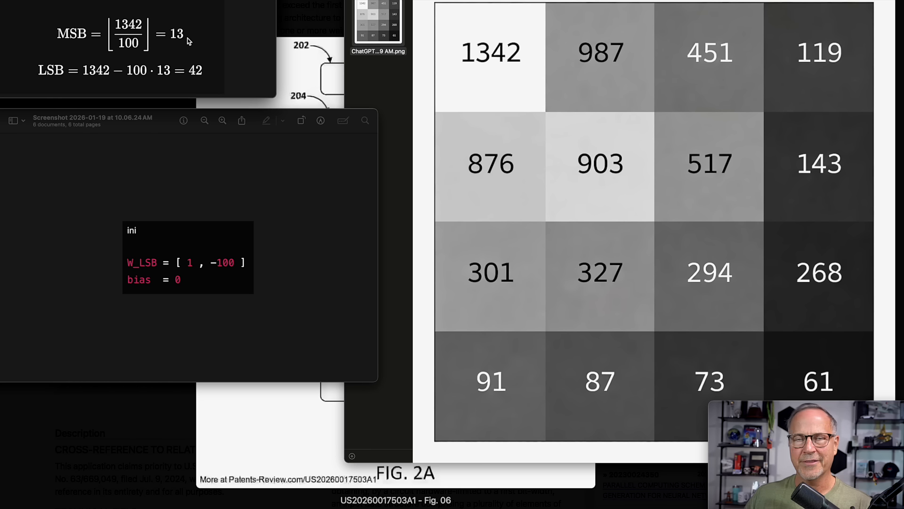
mouse_move(182, 52)
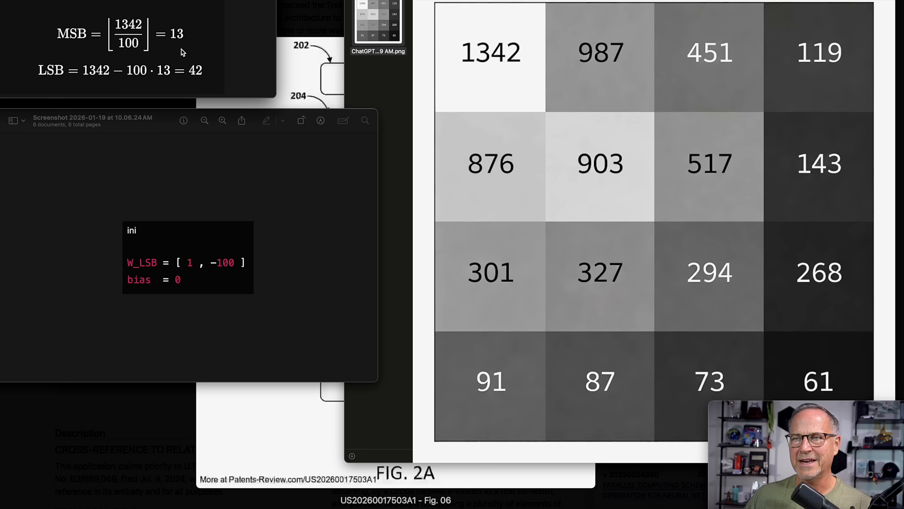
mouse_move(121, 96)
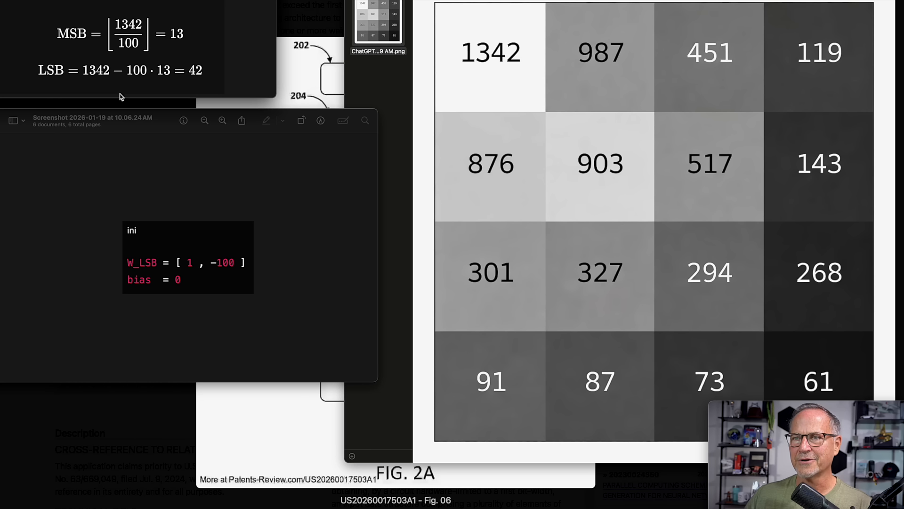
mouse_move(173, 270)
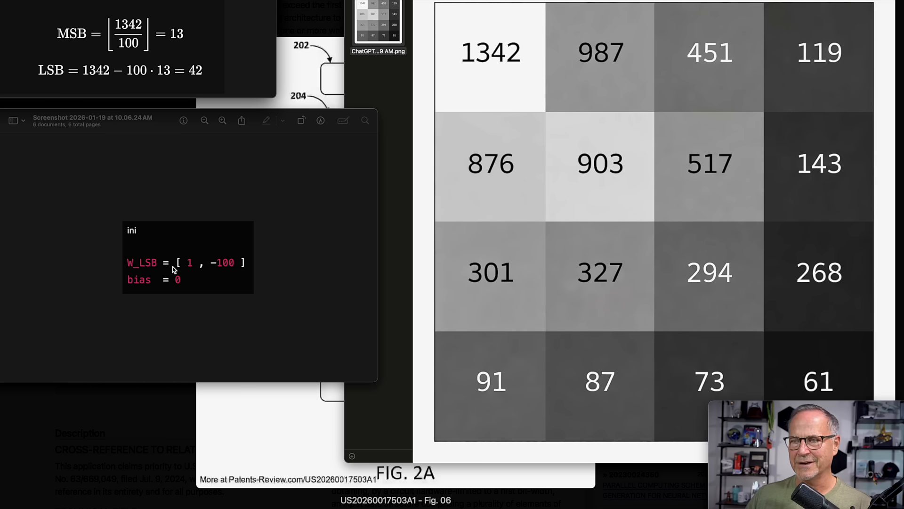
mouse_move(173, 249)
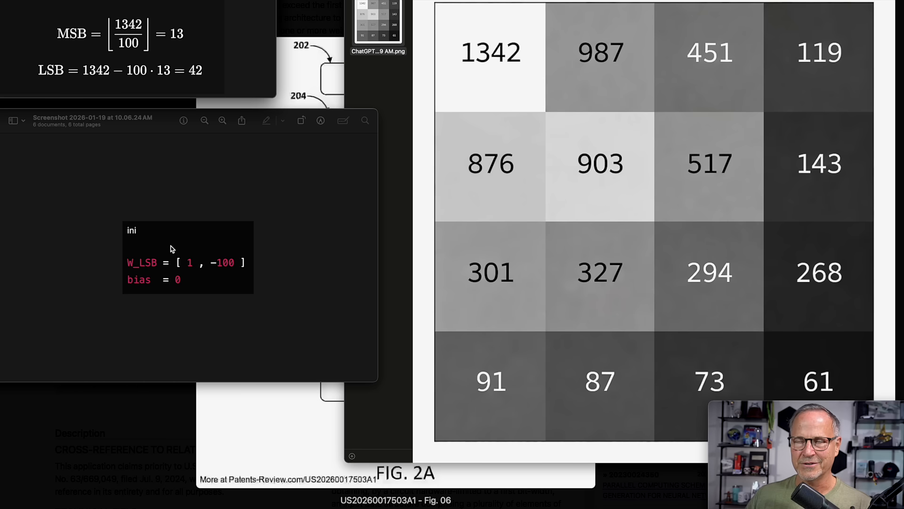
mouse_move(177, 89)
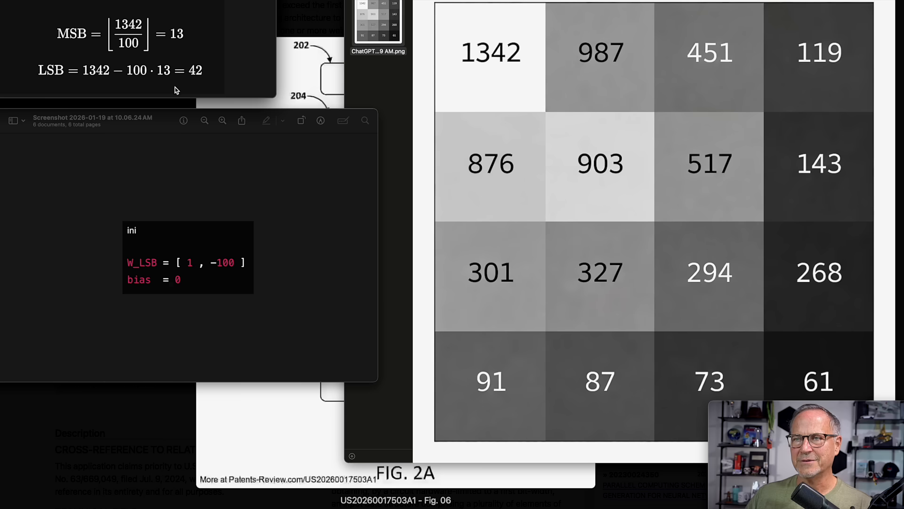
mouse_move(140, 85)
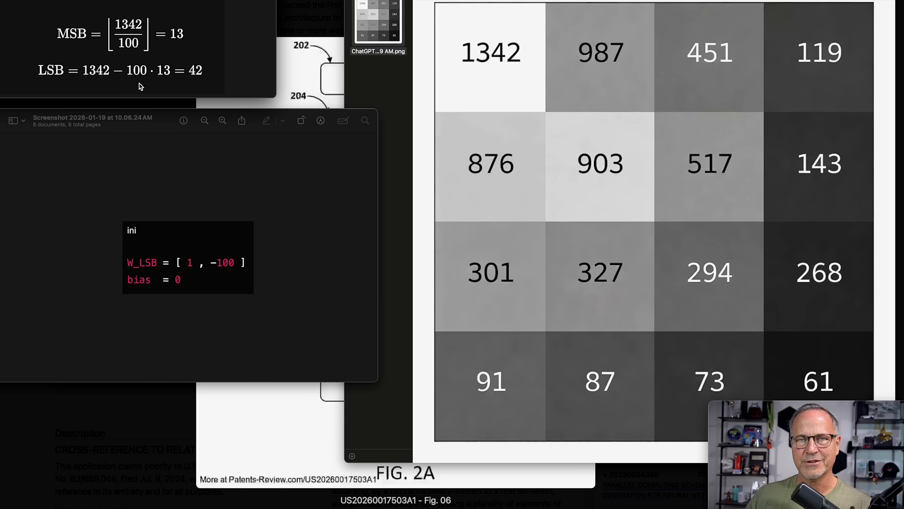
mouse_move(147, 86)
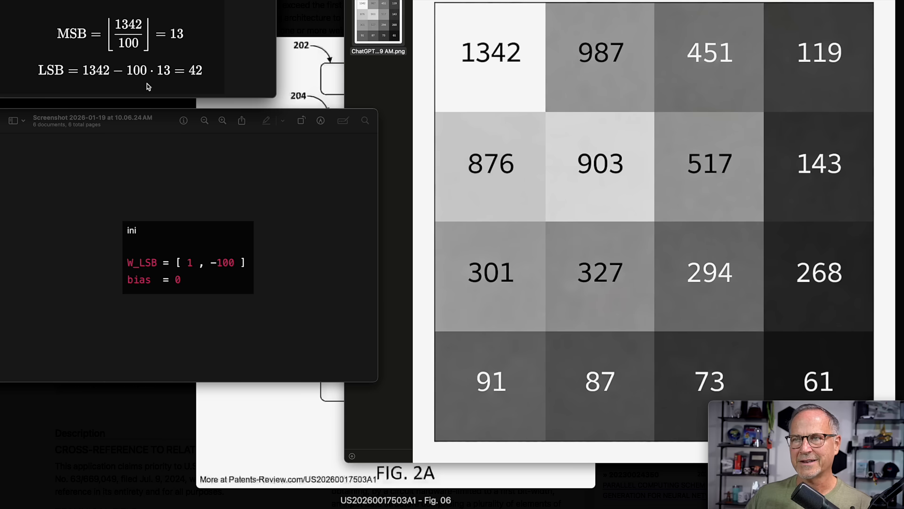
mouse_move(167, 83)
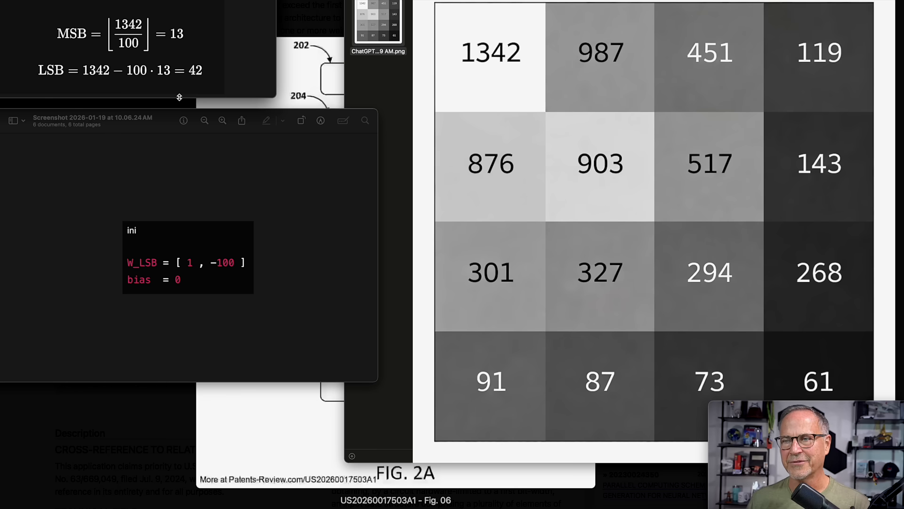
mouse_move(234, 74)
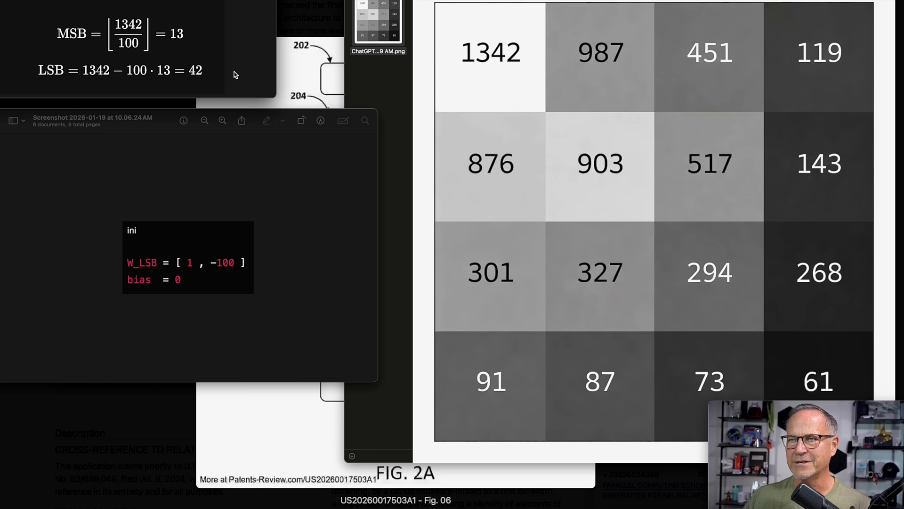
mouse_move(502, 62)
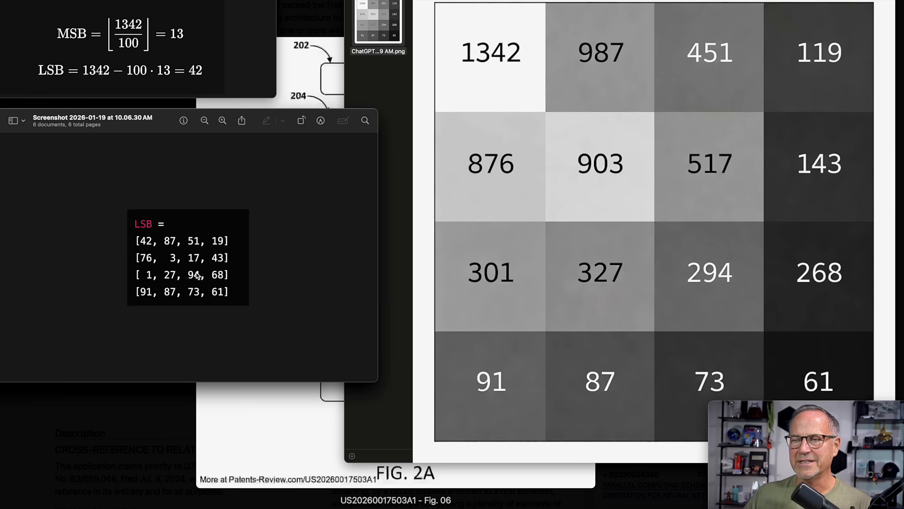
mouse_move(228, 321)
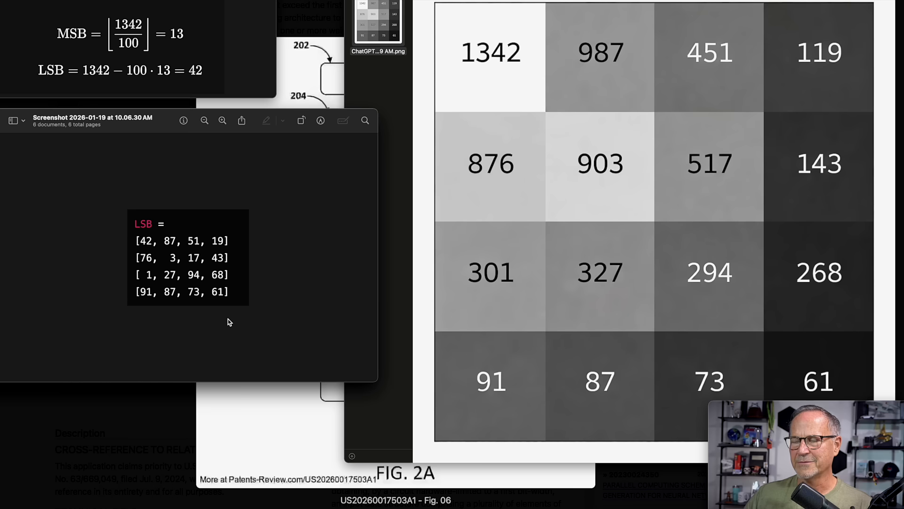
mouse_move(225, 320)
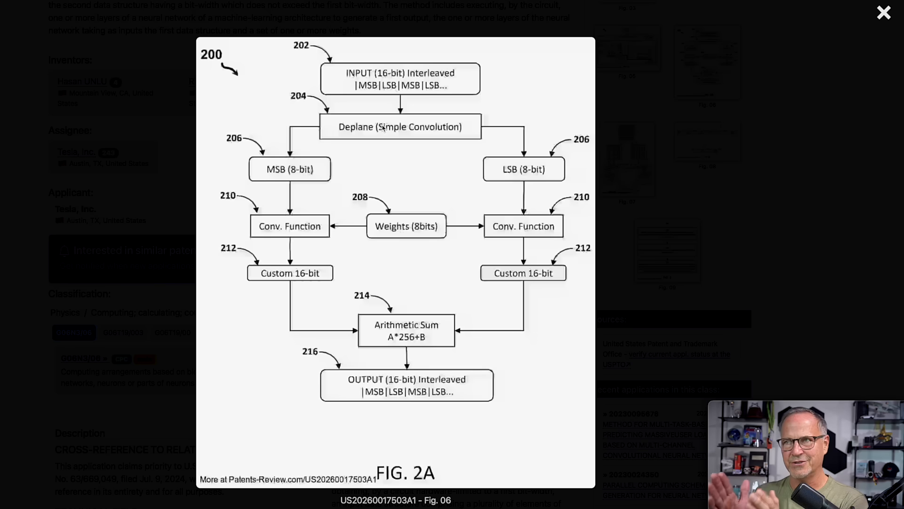
mouse_move(315, 149)
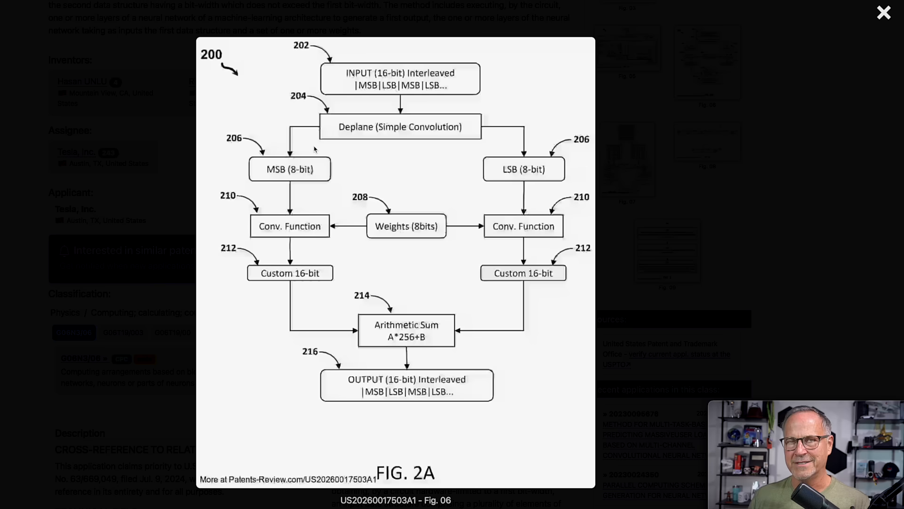
mouse_move(343, 191)
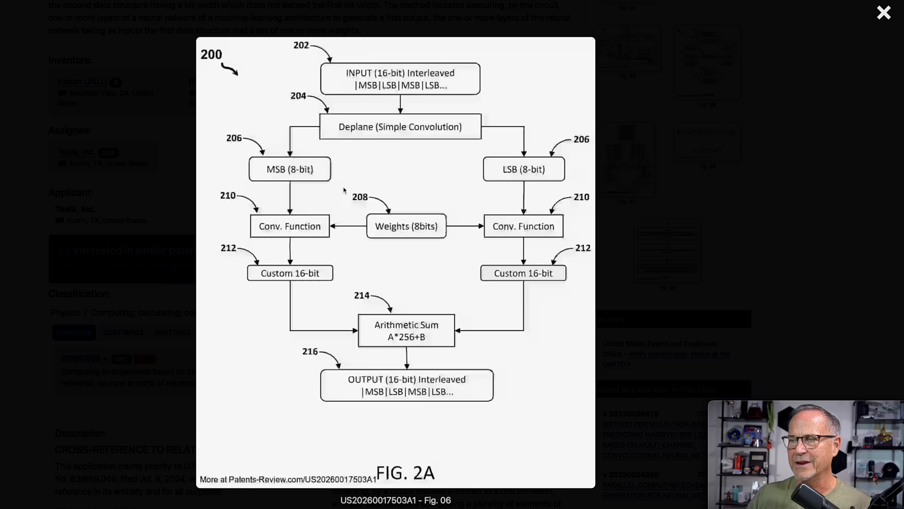
mouse_move(516, 239)
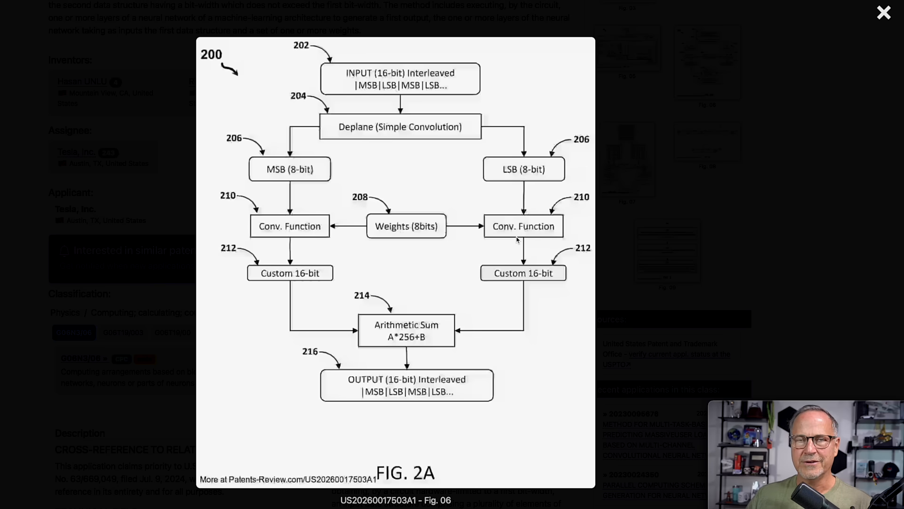
mouse_move(472, 206)
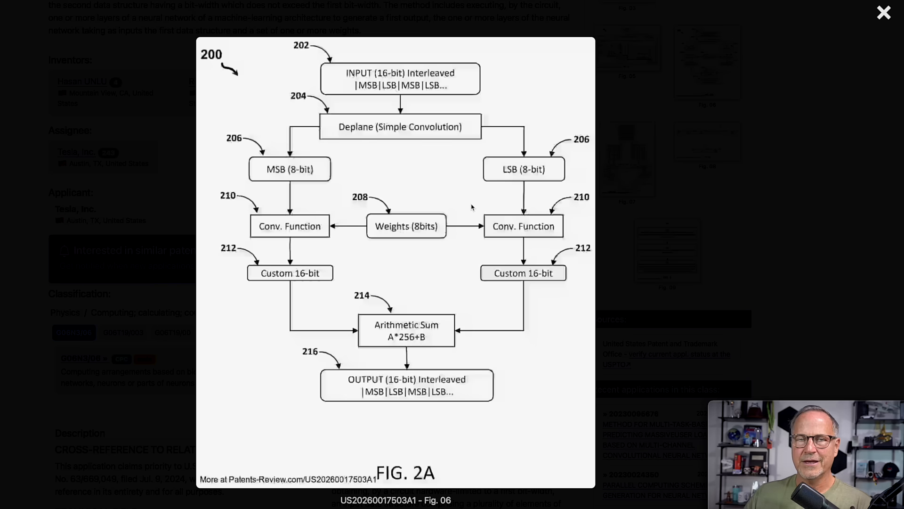
mouse_move(484, 311)
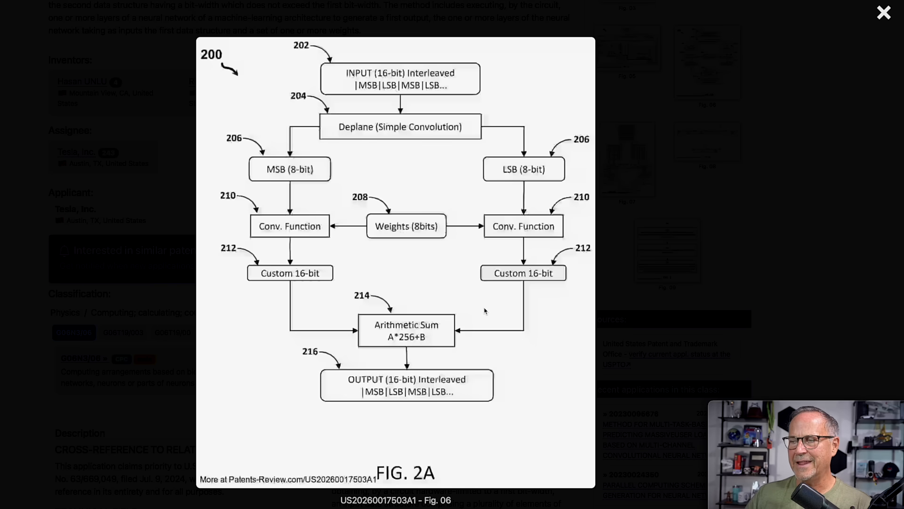
mouse_move(475, 316)
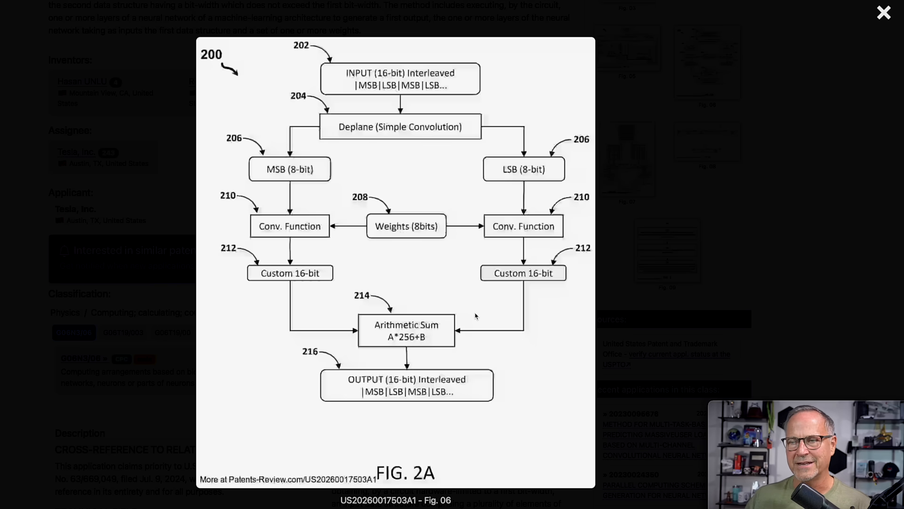
mouse_move(300, 137)
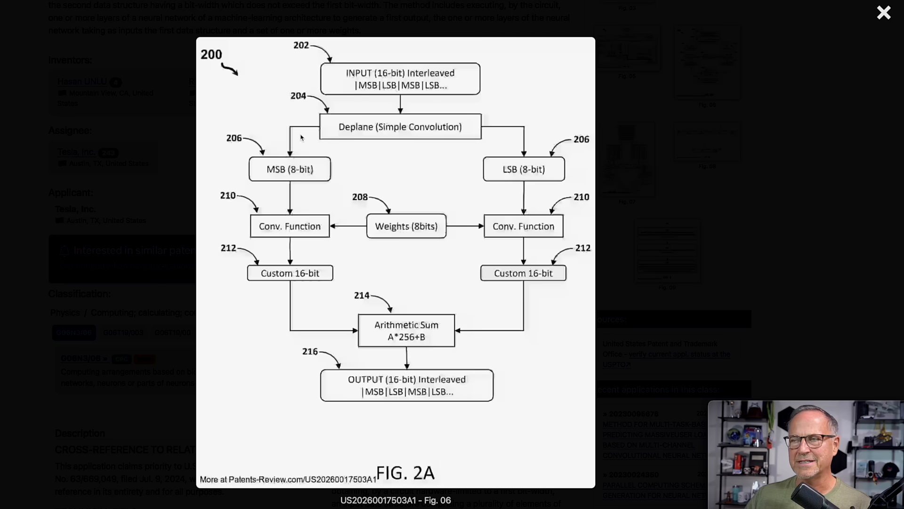
mouse_move(424, 249)
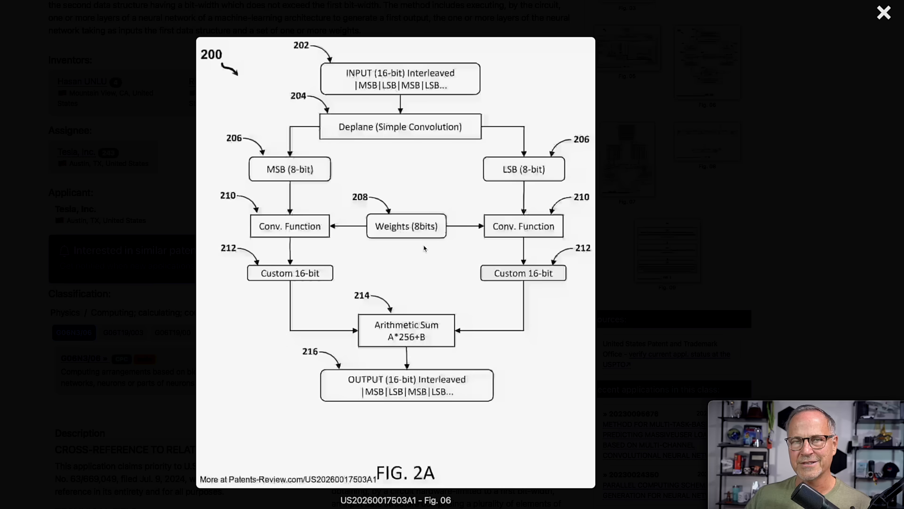
mouse_move(424, 248)
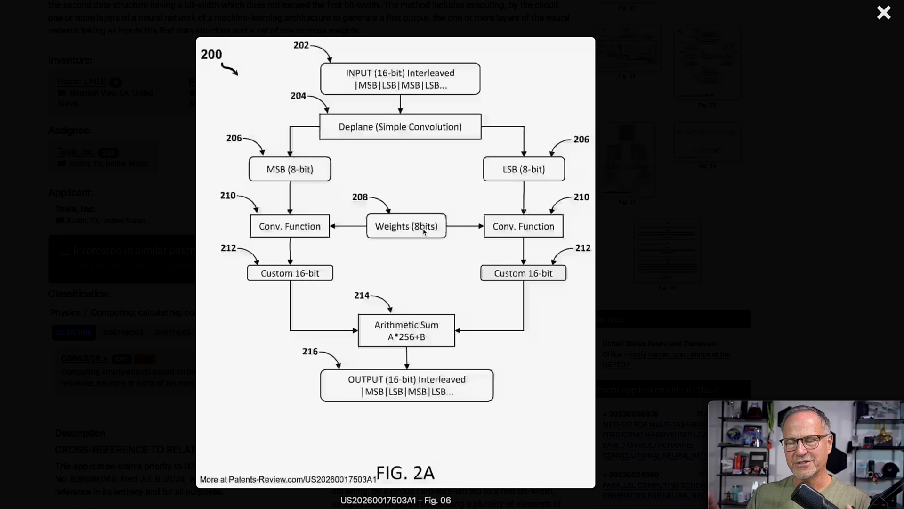
mouse_move(419, 360)
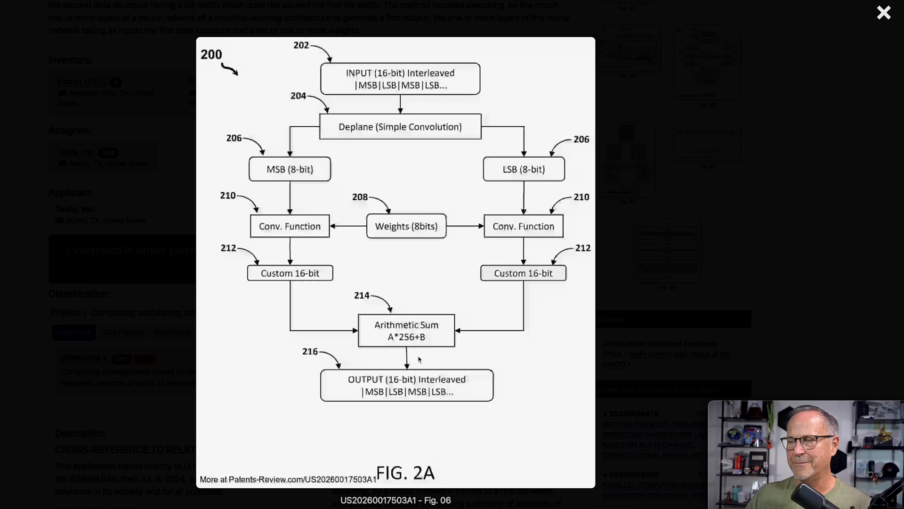
mouse_move(378, 395)
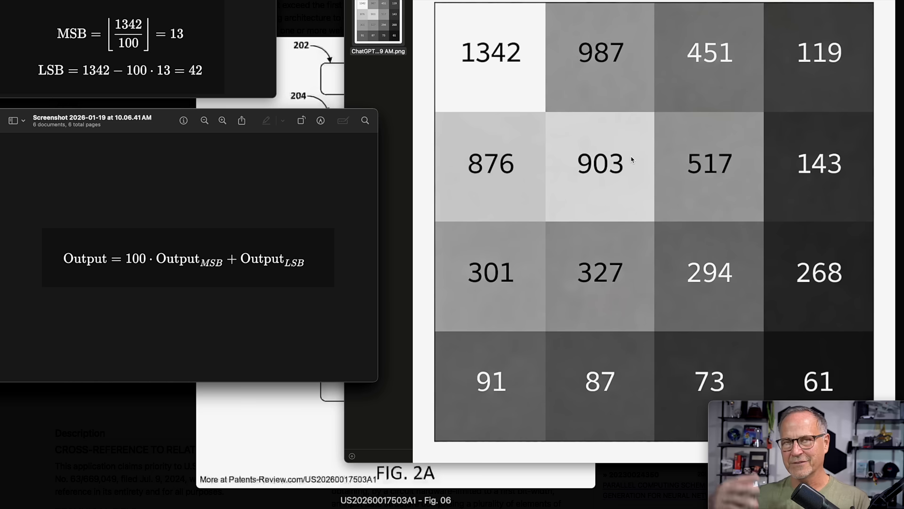
mouse_move(505, 68)
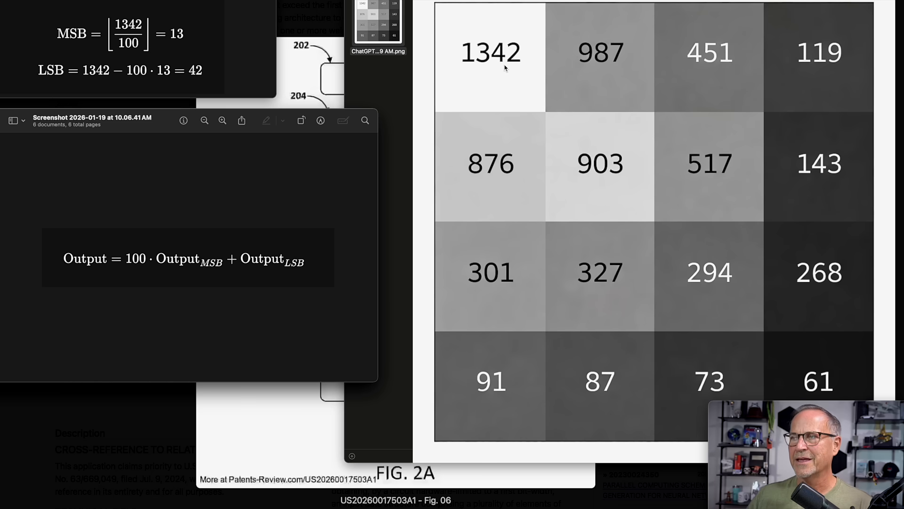
mouse_move(496, 58)
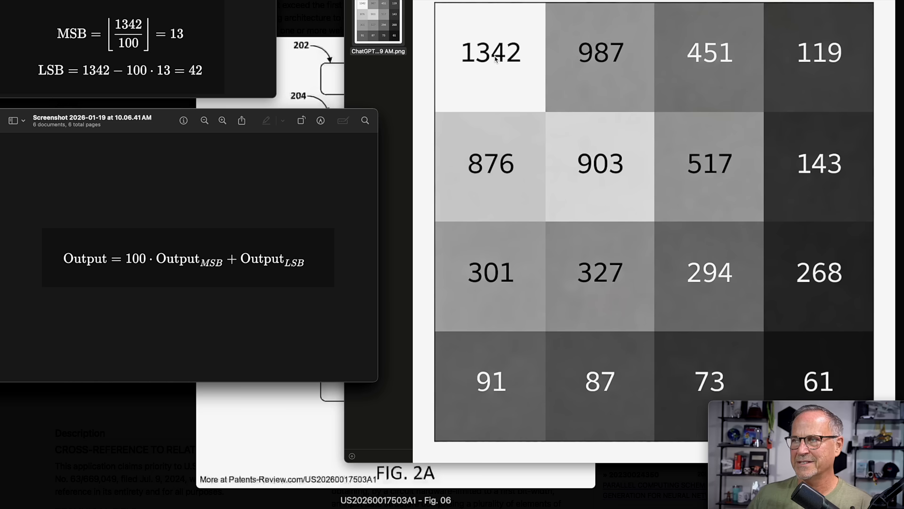
mouse_move(183, 276)
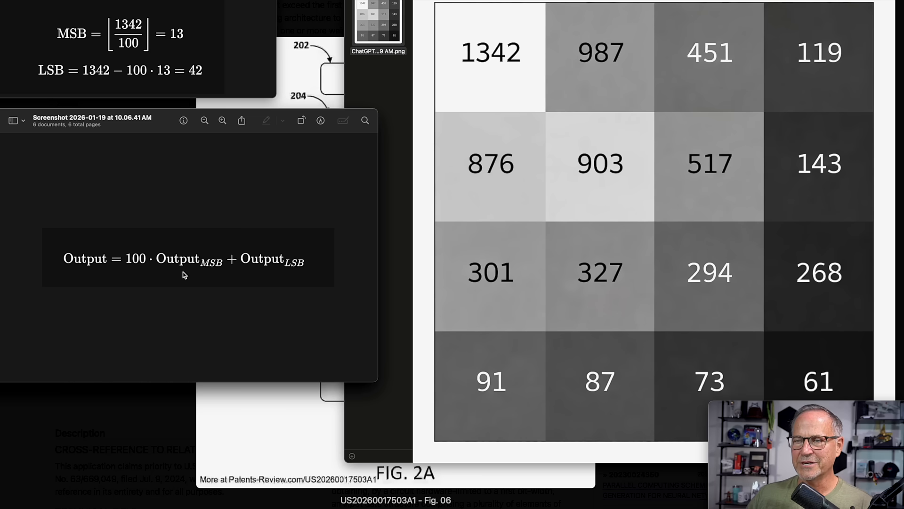
mouse_move(294, 270)
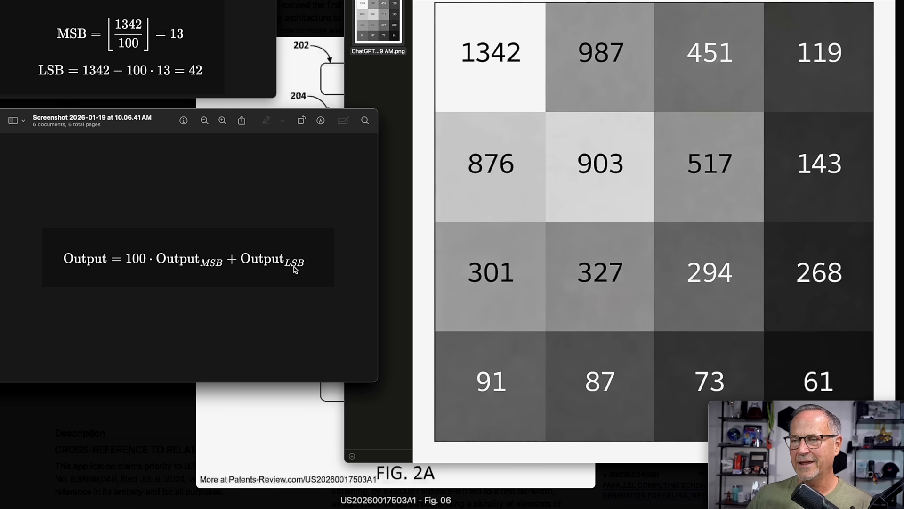
mouse_move(184, 260)
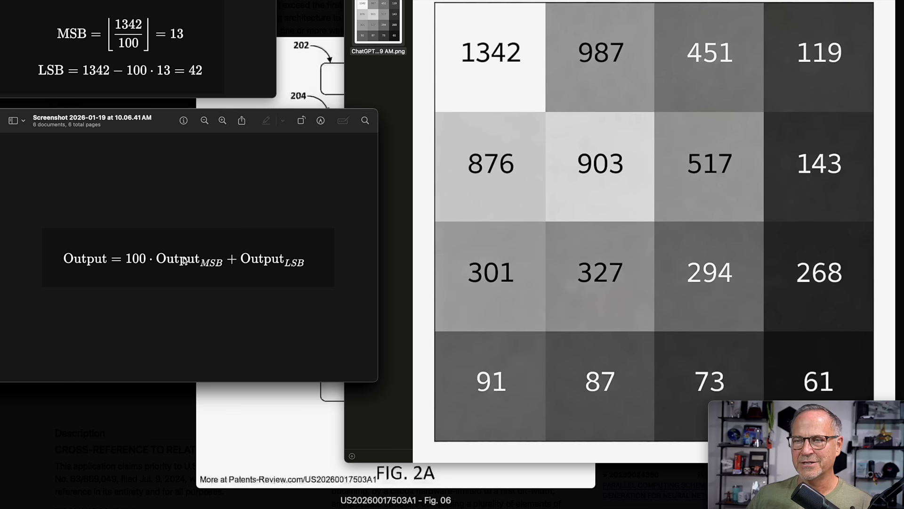
mouse_move(186, 260)
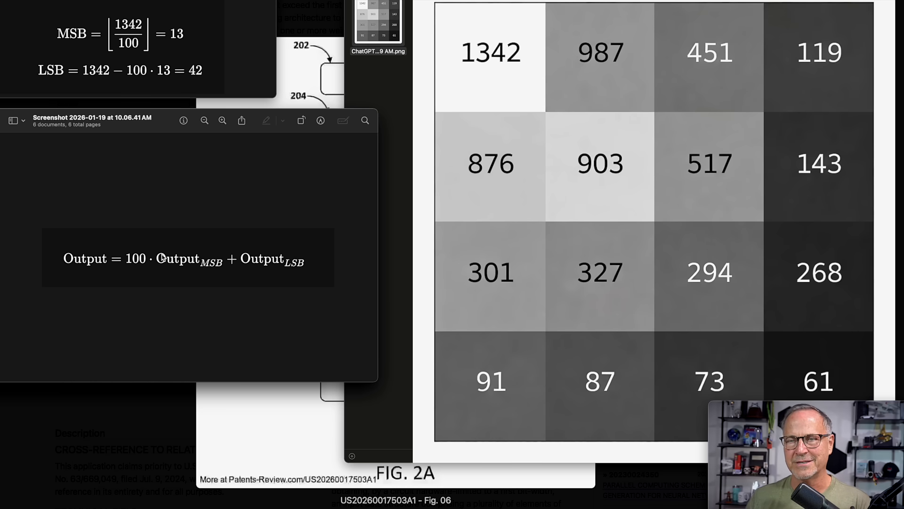
mouse_move(587, 53)
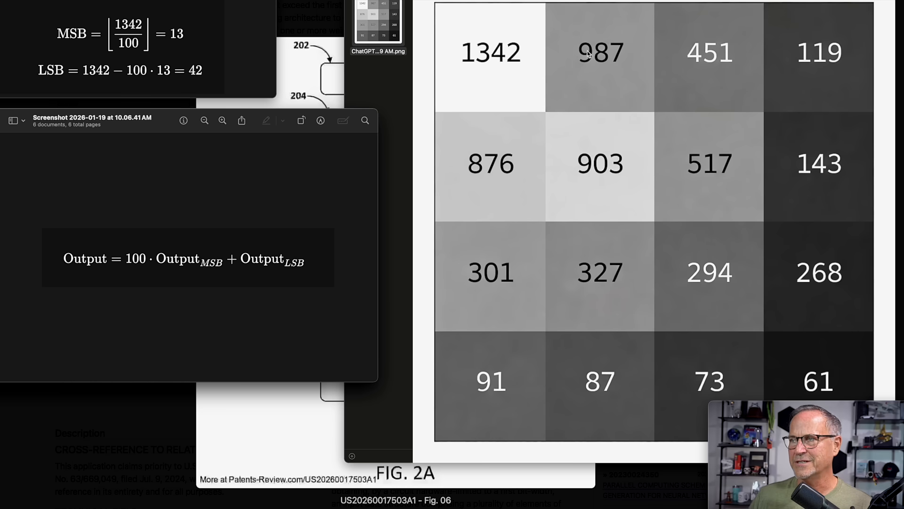
mouse_move(515, 108)
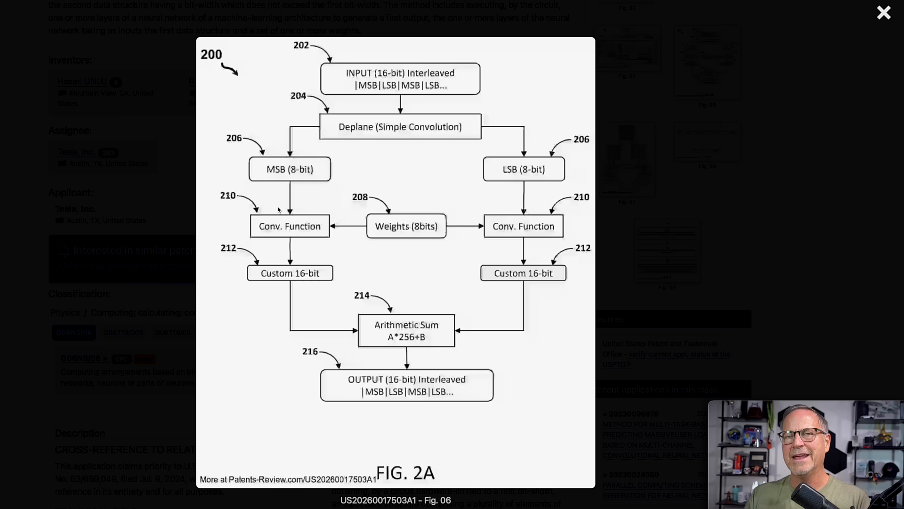
mouse_move(426, 393)
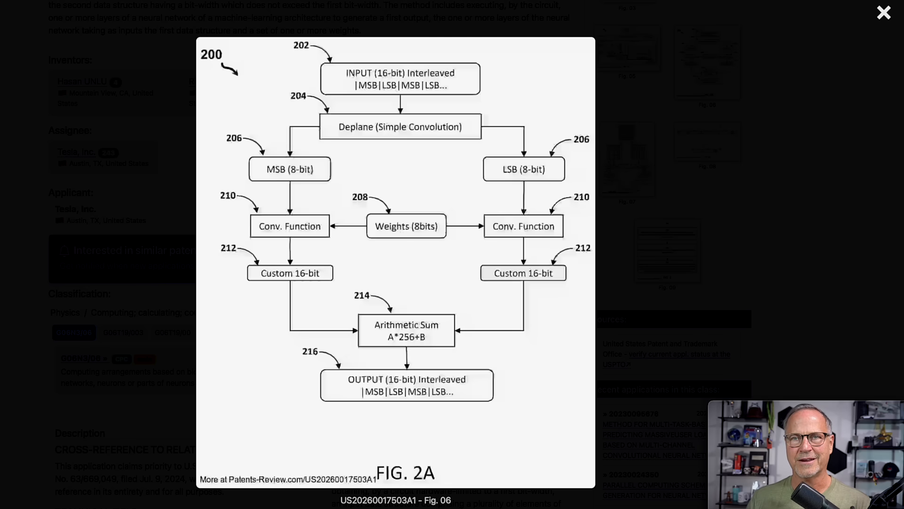
mouse_move(325, 298)
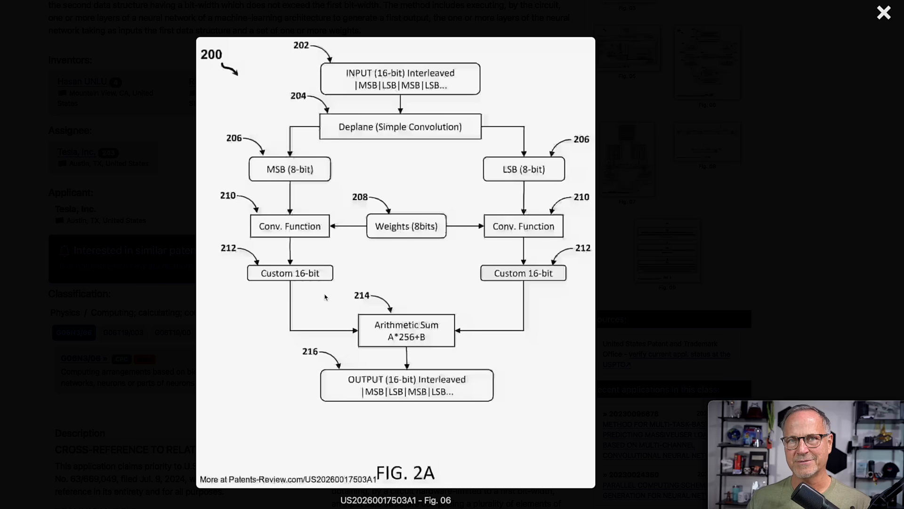
mouse_move(260, 343)
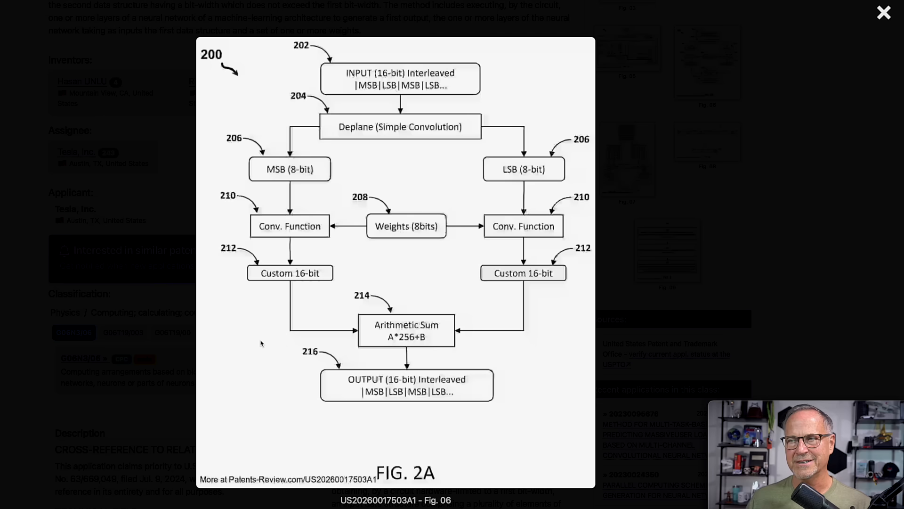